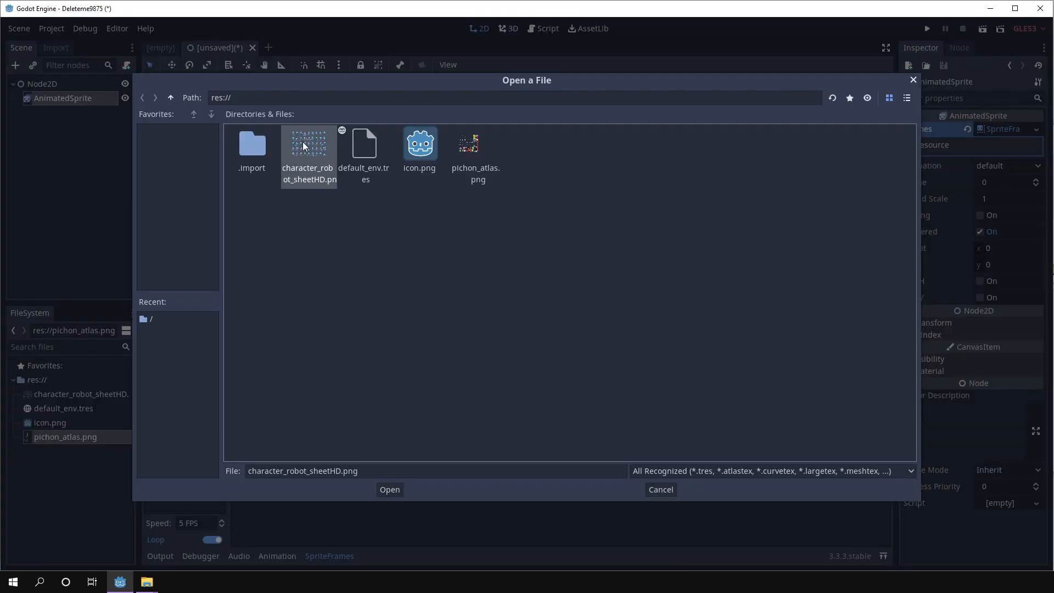
Open pichon_atlas.png in the frame picker, then dismiss it without adding frames
left_click(389, 489)
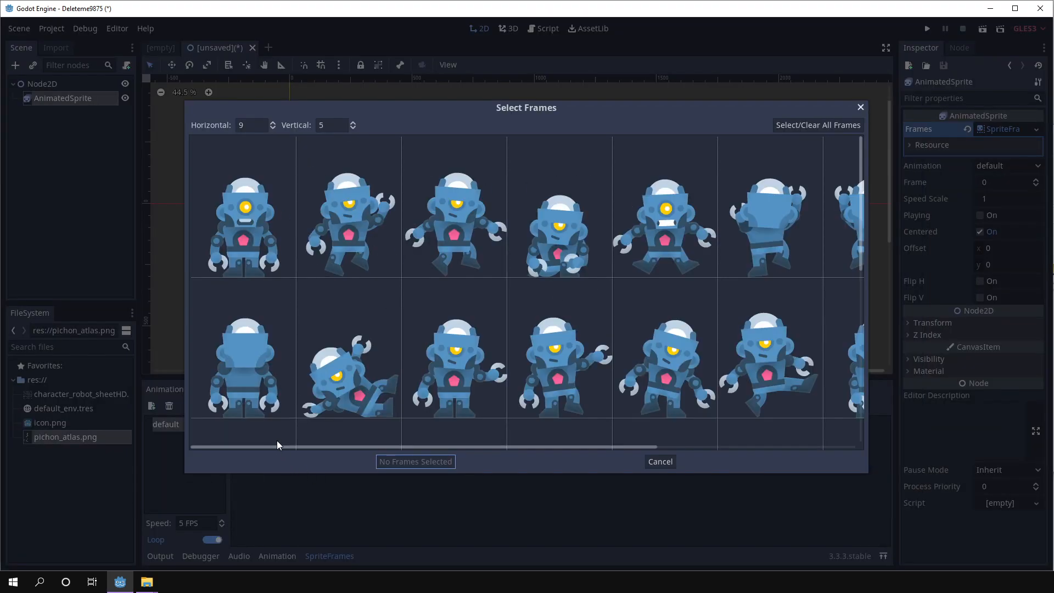
left_click(659, 461)
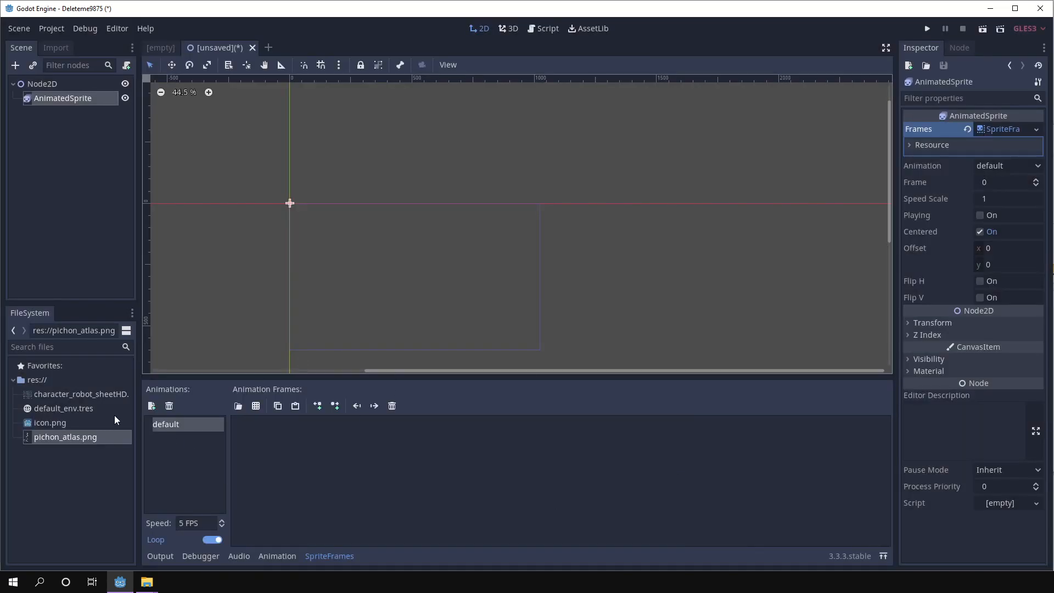
left_click(237, 405)
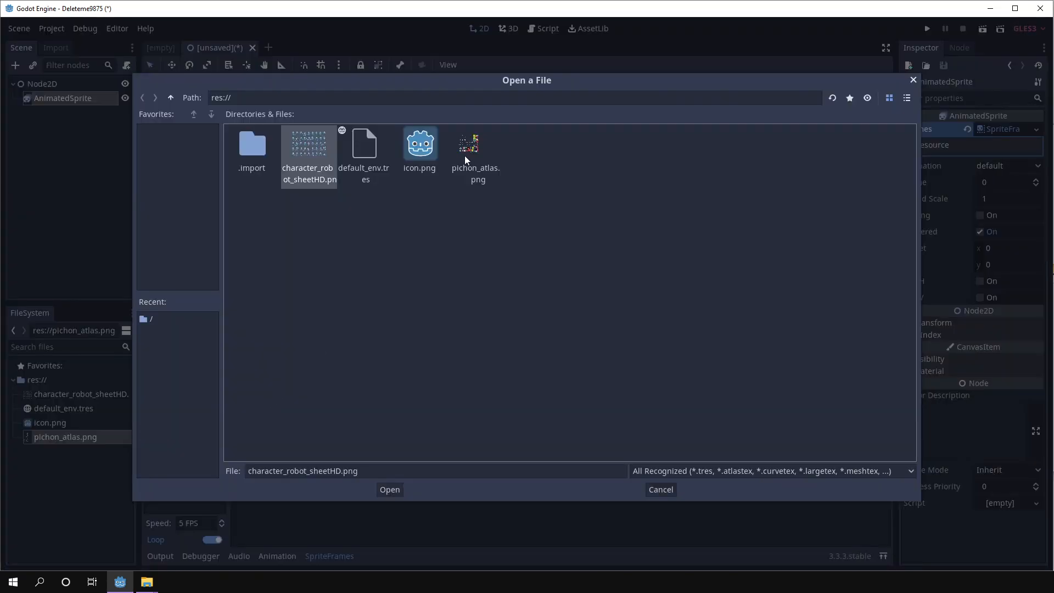
left_click(388, 489)
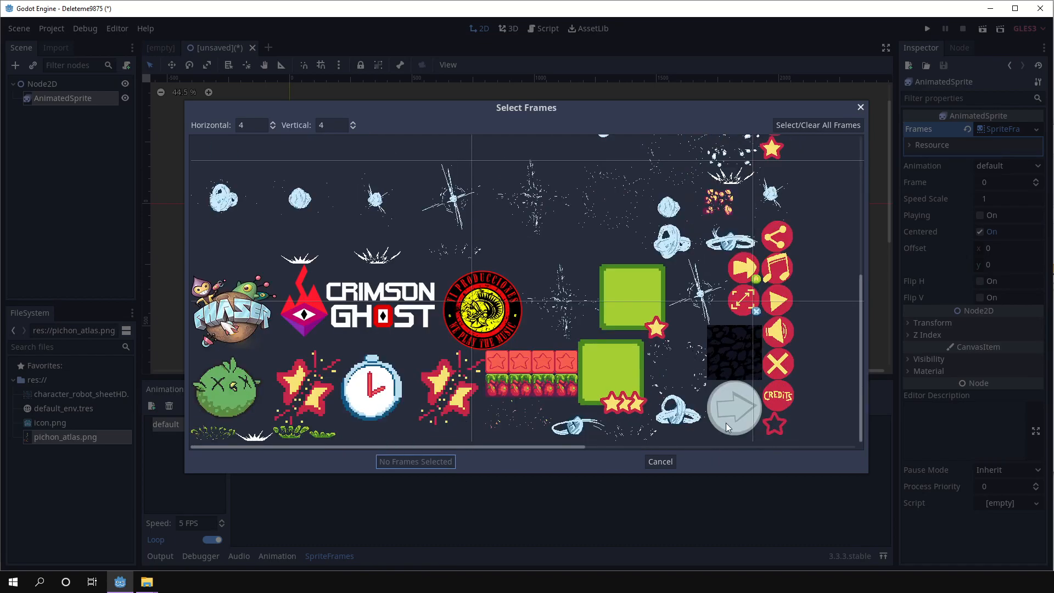
scroll("down", 3)
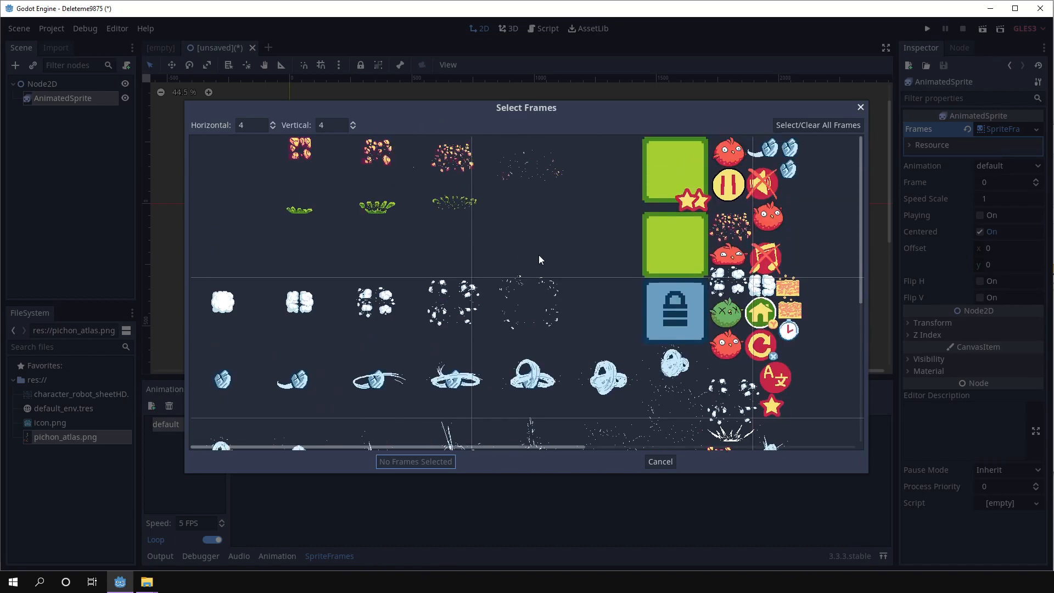
mouse_move(444, 151)
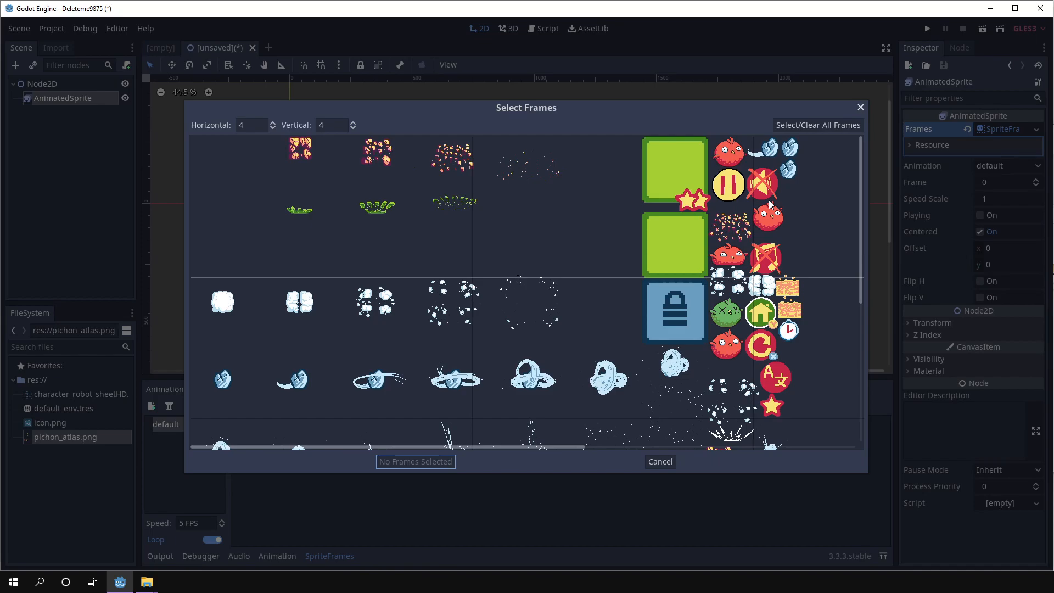
mouse_move(684, 460)
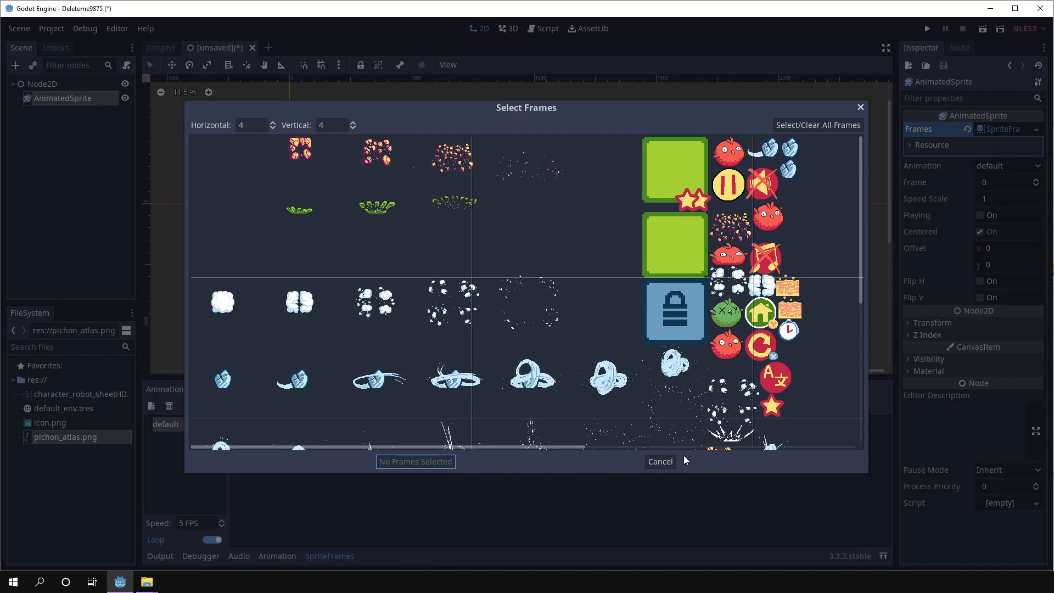
left_click(659, 461)
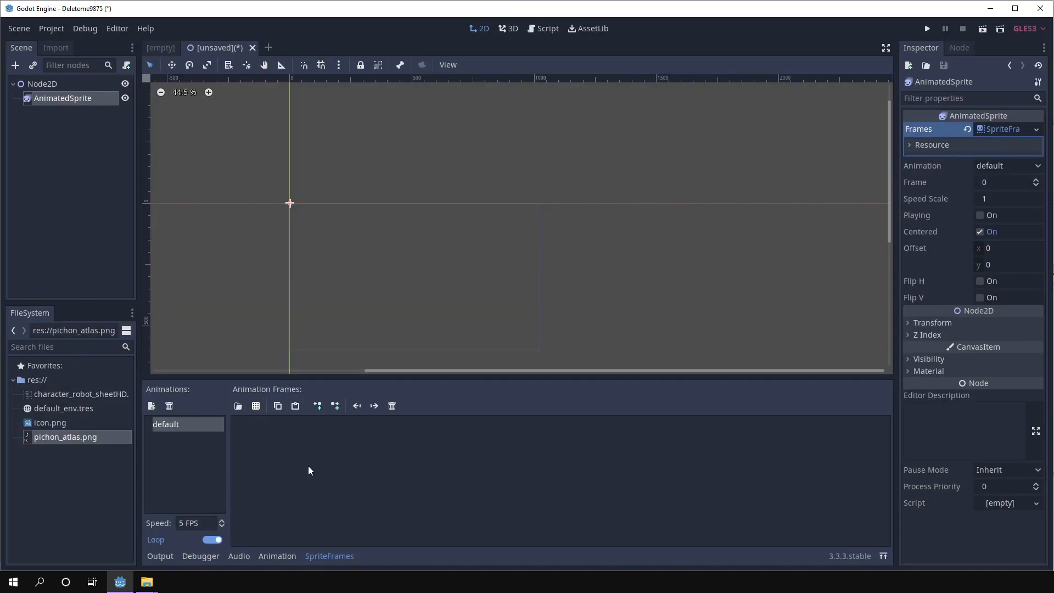
mouse_move(319, 487)
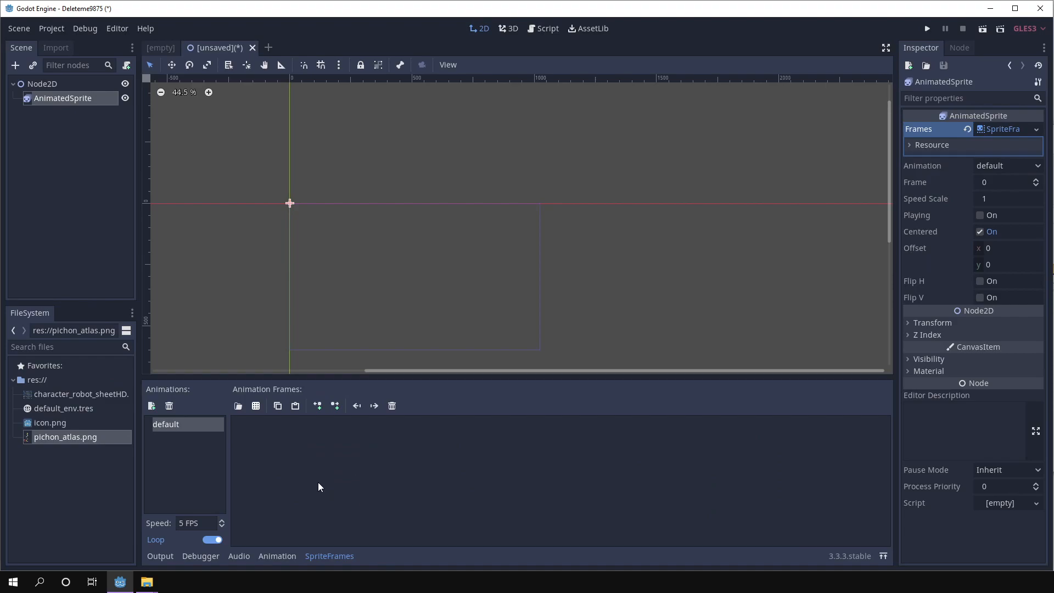
mouse_move(327, 446)
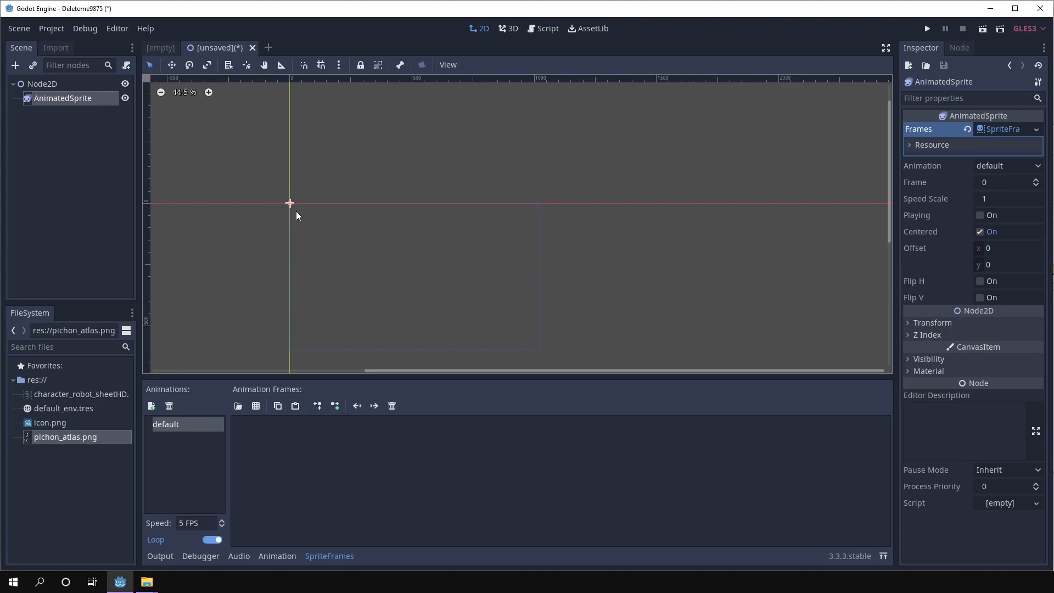
mouse_move(298, 206)
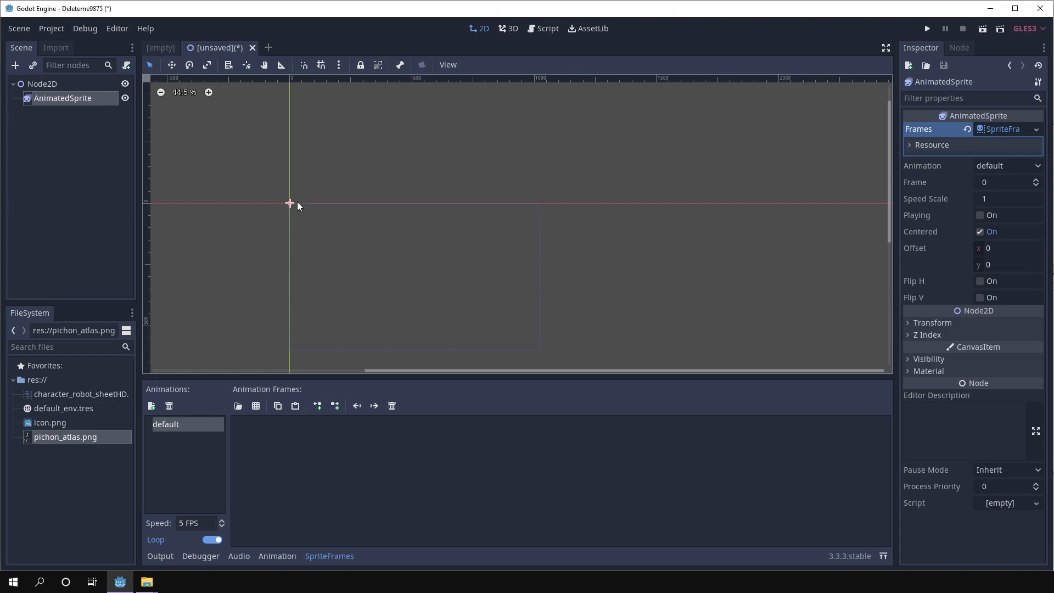
mouse_move(227, 89)
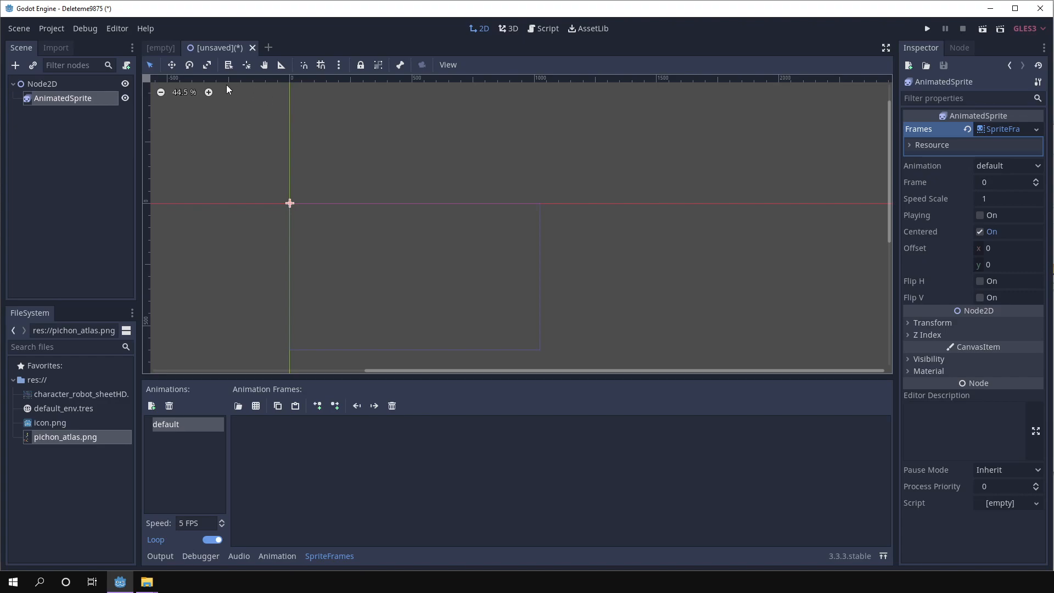
mouse_move(392, 12)
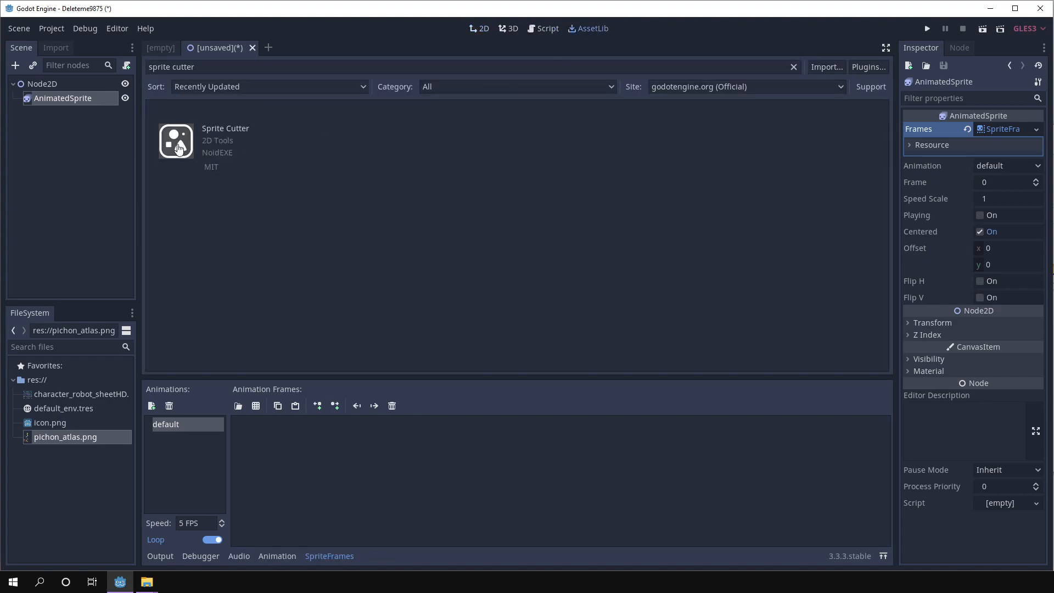
Download the Sprite Cutter add-on from AssetLib and install its files into the project
left_click(175, 141)
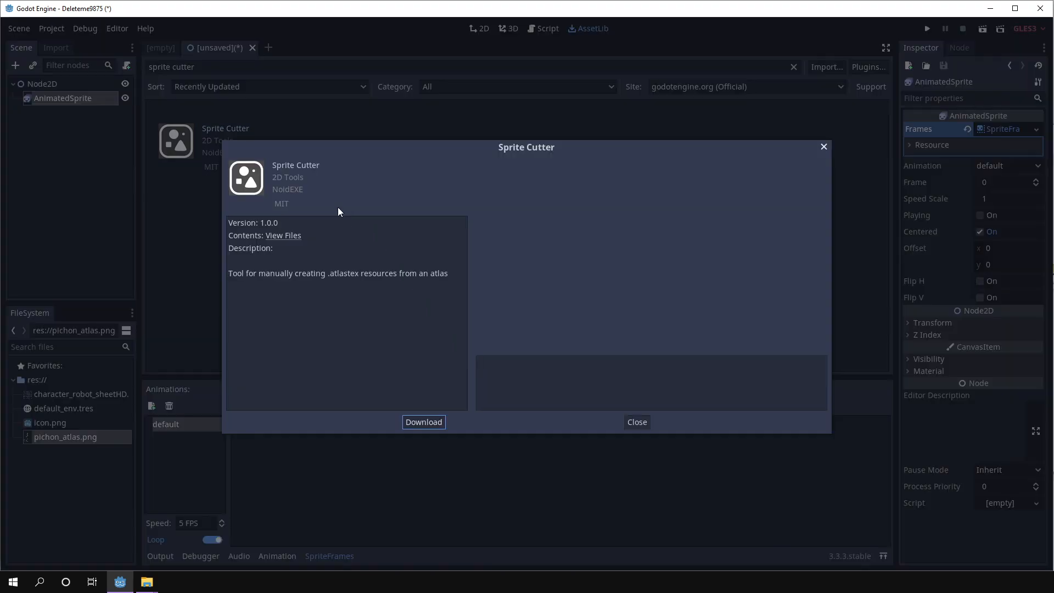
left_click(423, 422)
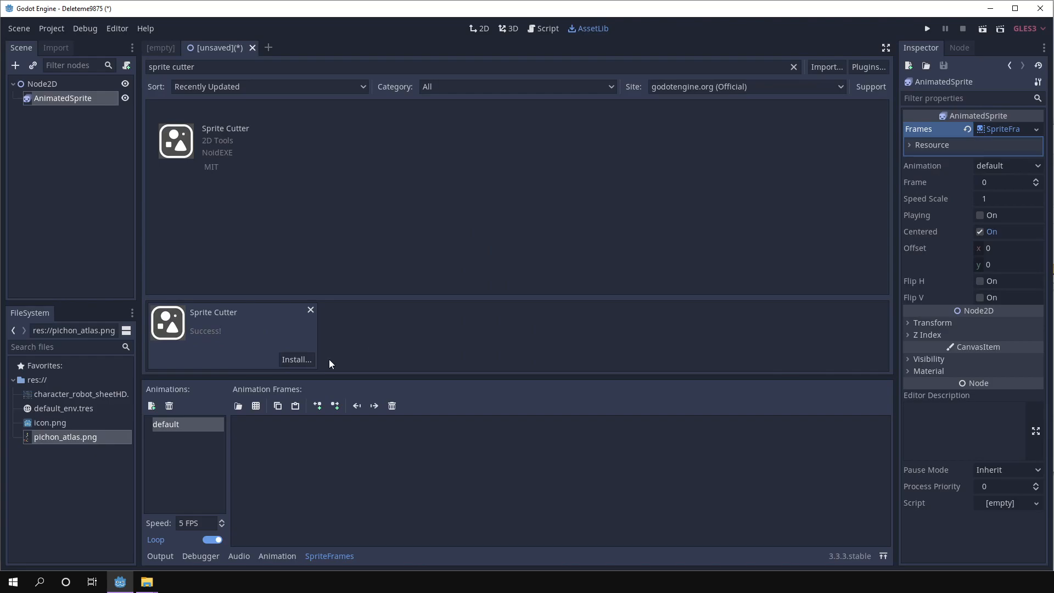
left_click(295, 359)
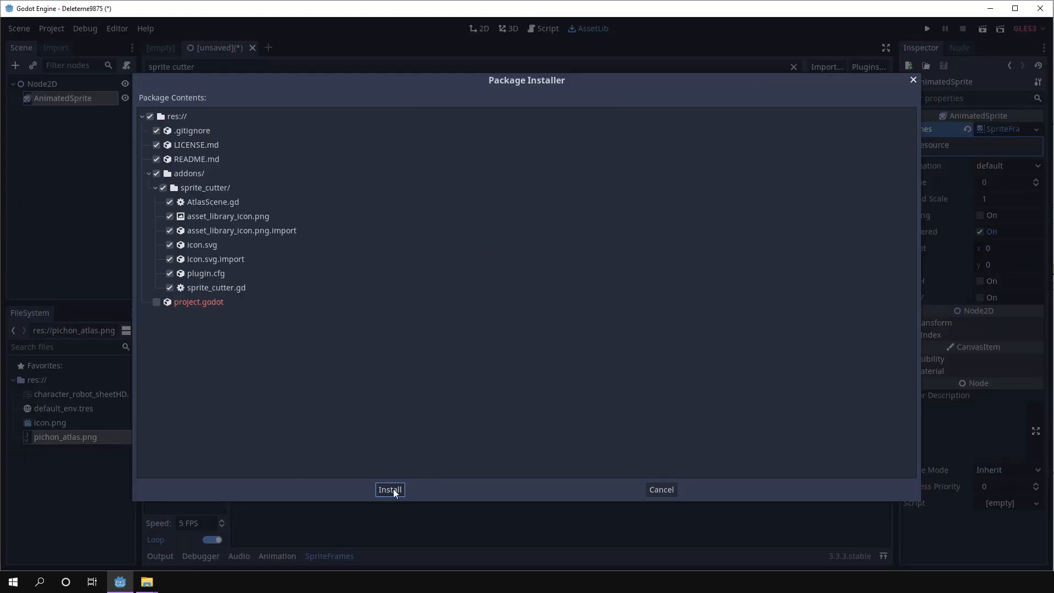
left_click(390, 489)
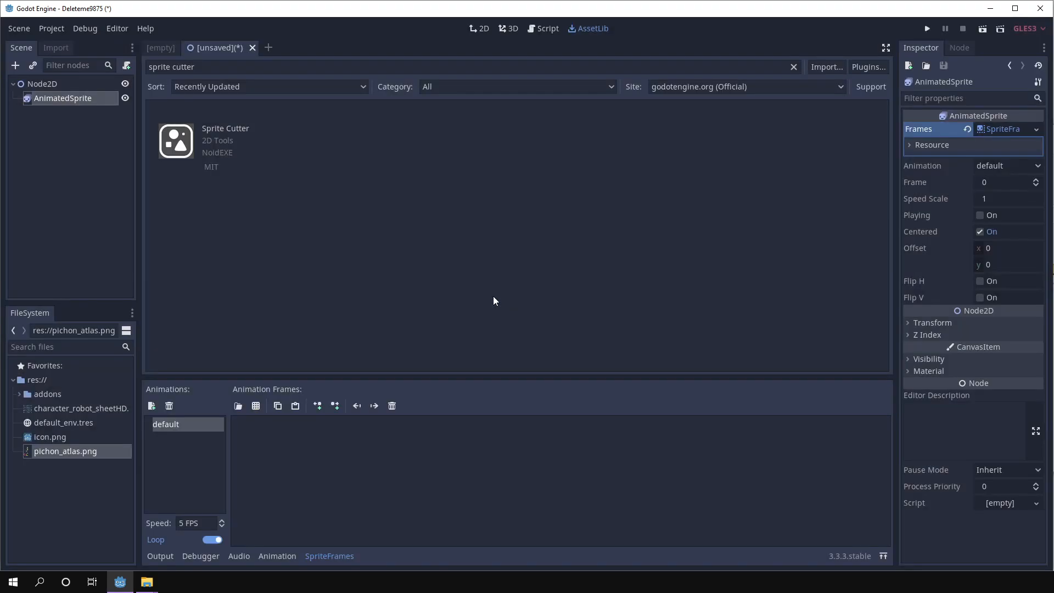
mouse_move(237, 61)
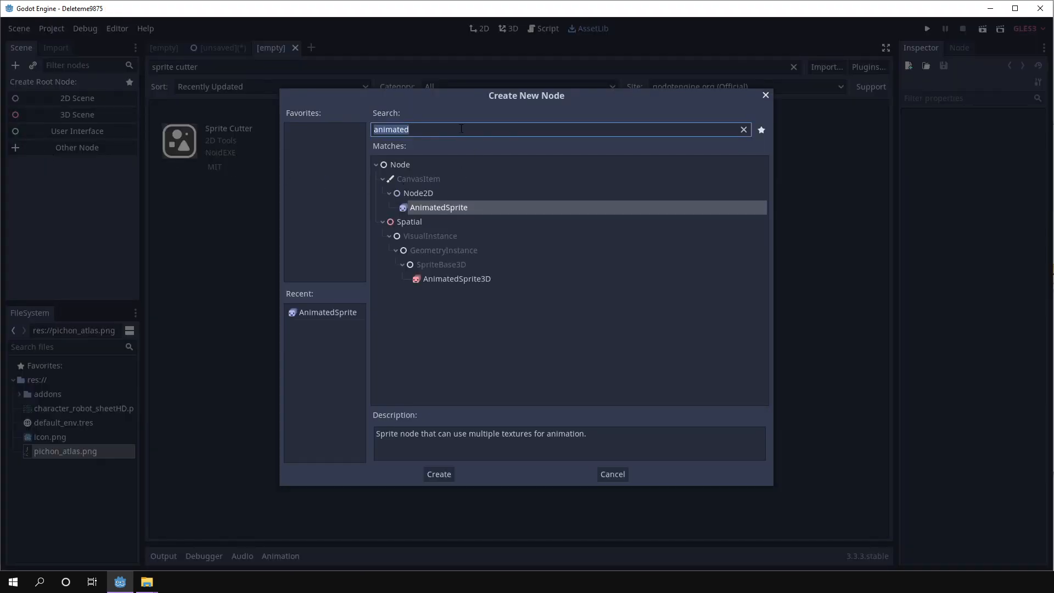
Dismiss the node dialog and enable Sprite Cutter in the project's Plugins list
left_click(743, 129)
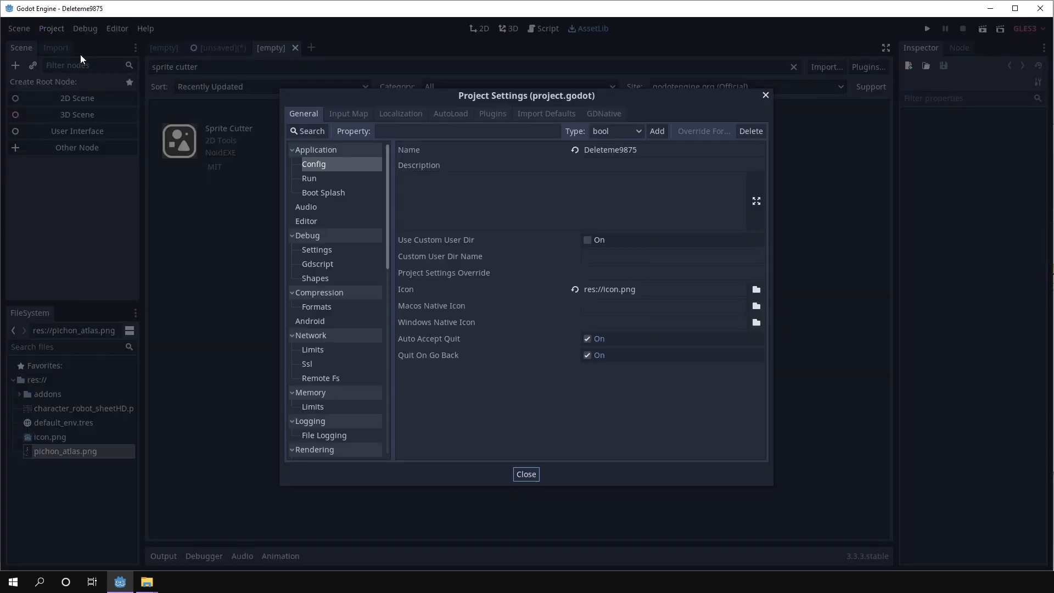
left_click(492, 113)
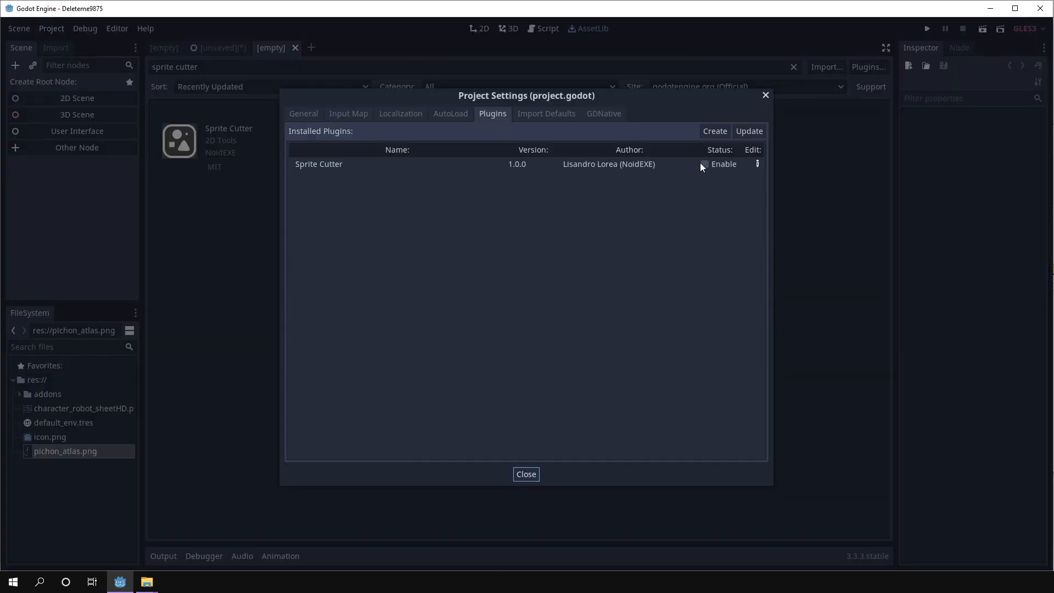
left_click(526, 473)
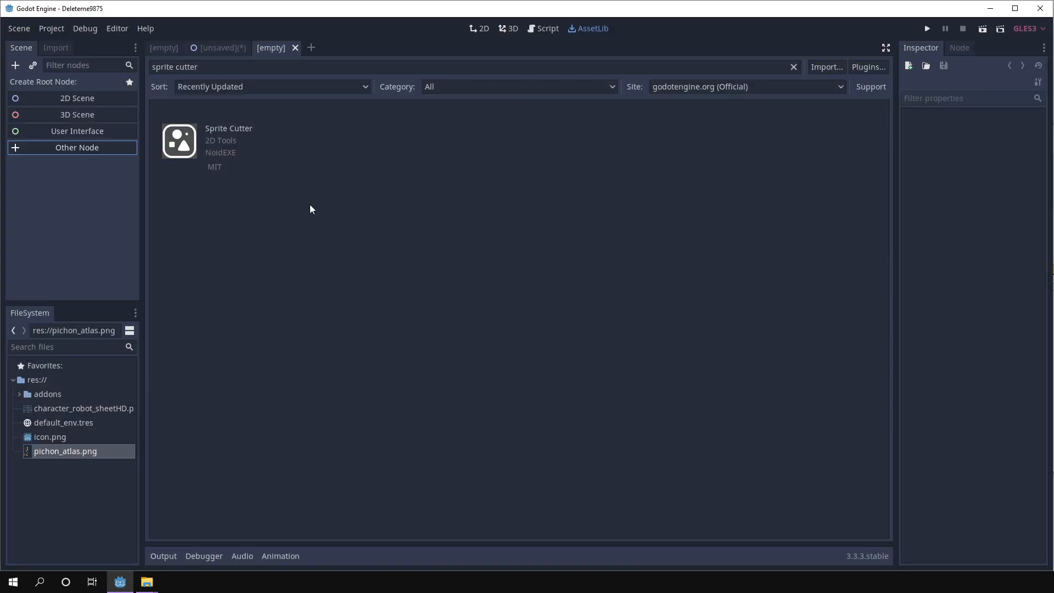
mouse_move(20, 150)
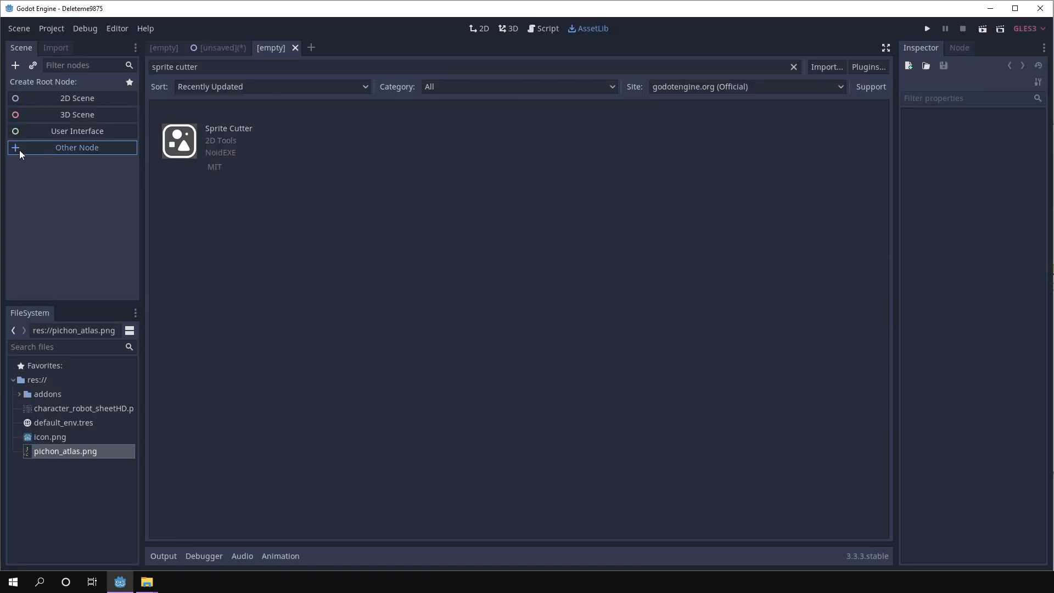
Create the scene with an AtlasScene node as its custom root type
left_click(76, 147)
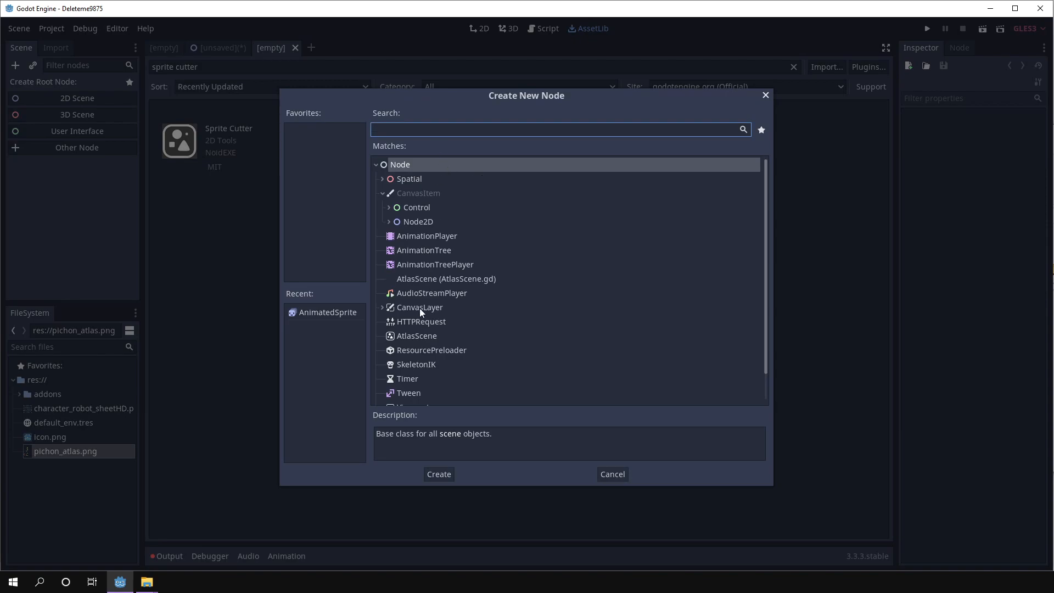
mouse_move(400, 345)
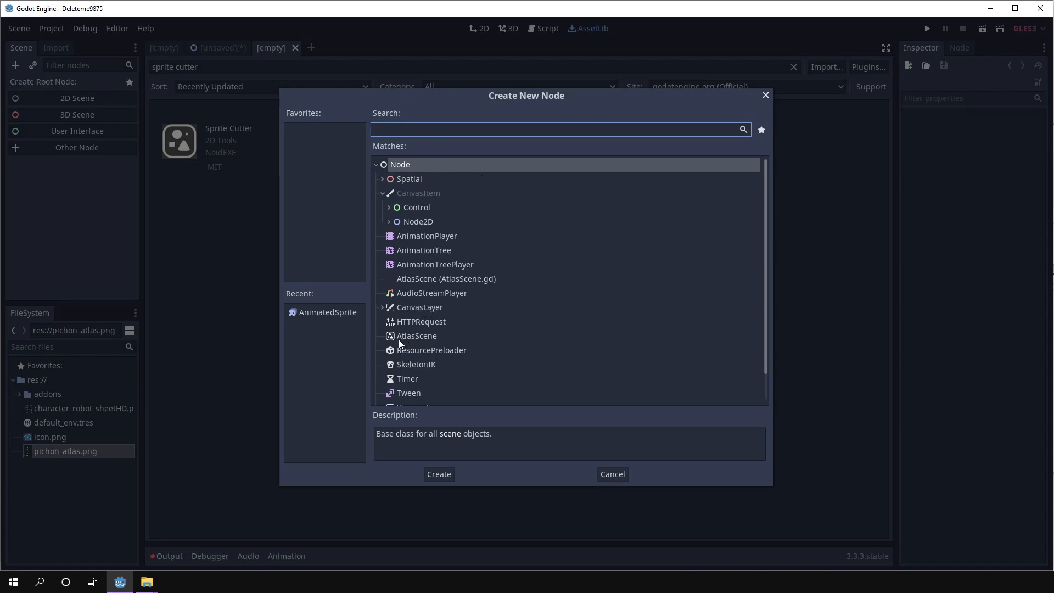
mouse_move(416, 341)
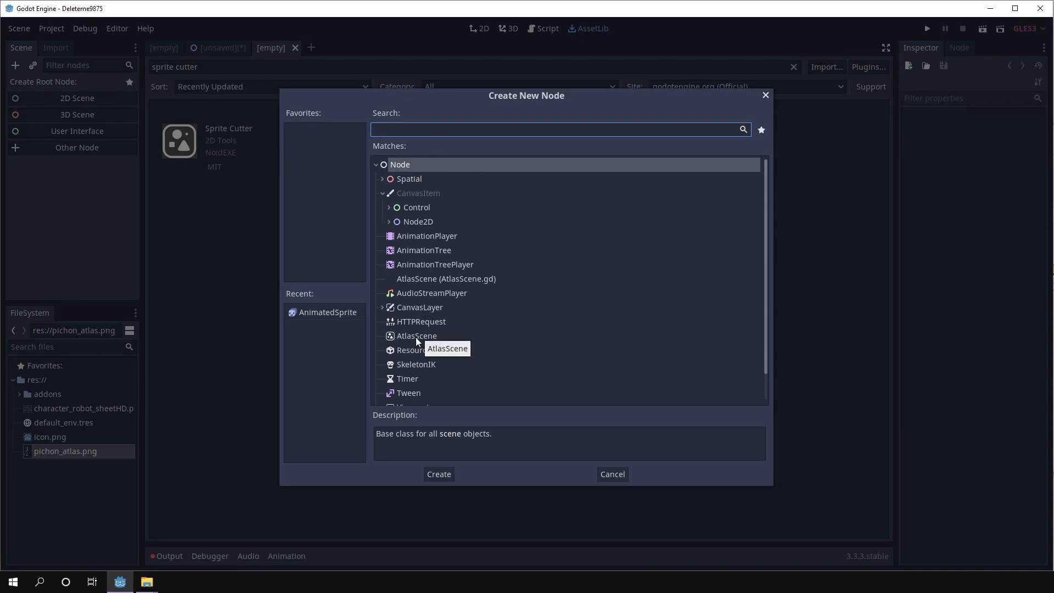
left_click(437, 474)
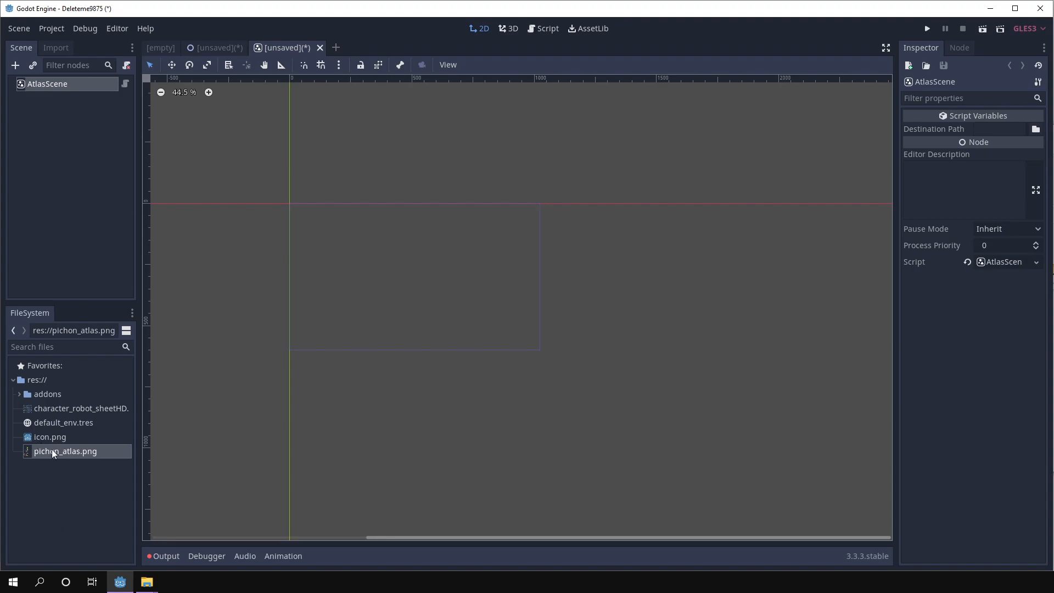
Add pichon_atlas.png as a sprite and trim its region around the red bird
left_click_drag(65, 452, 511, 262)
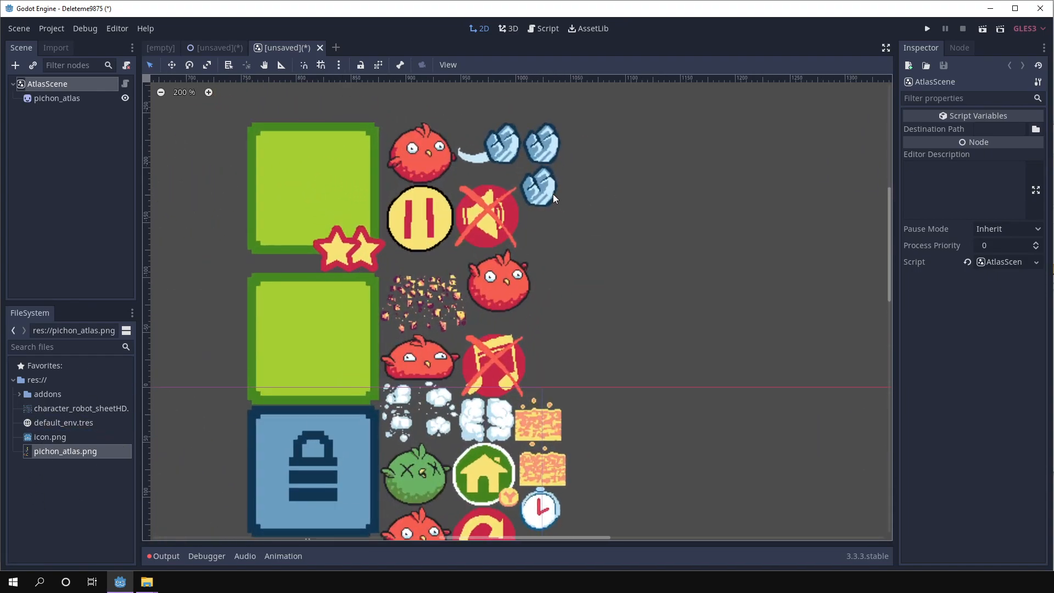
left_click(56, 98)
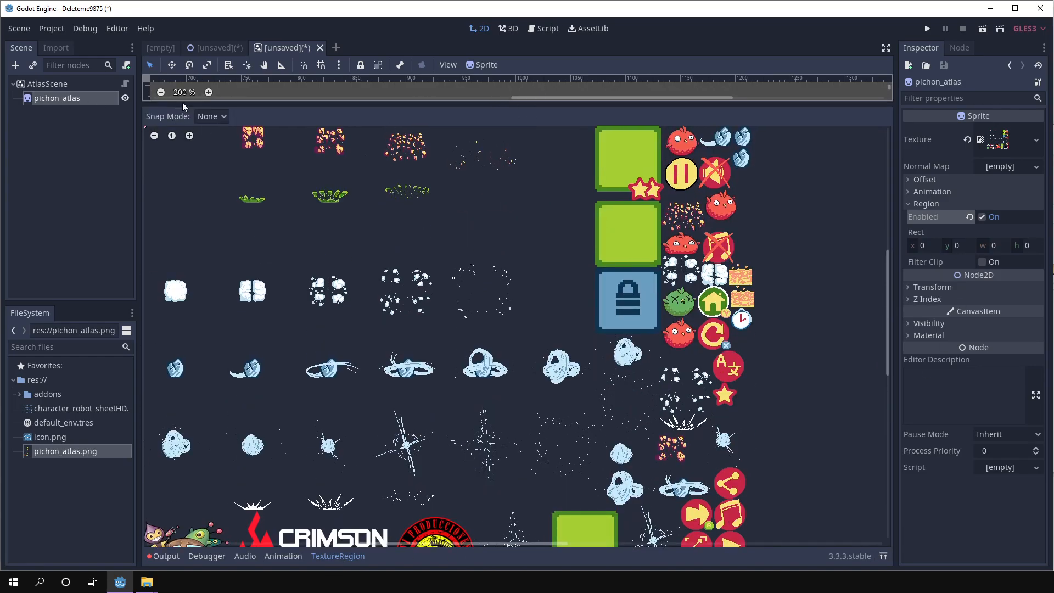
left_click(211, 116)
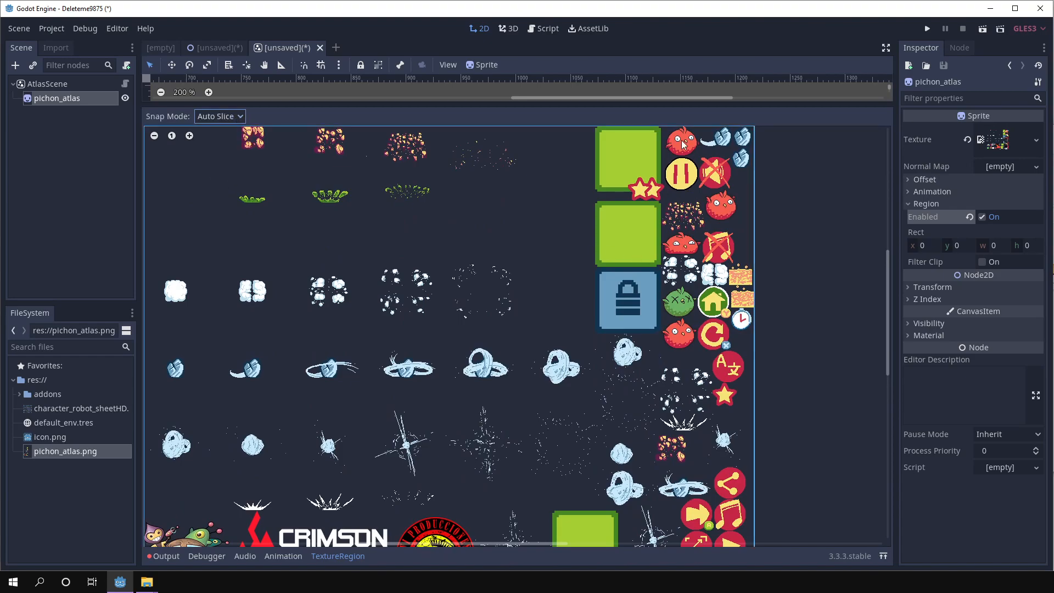
left_click(680, 138)
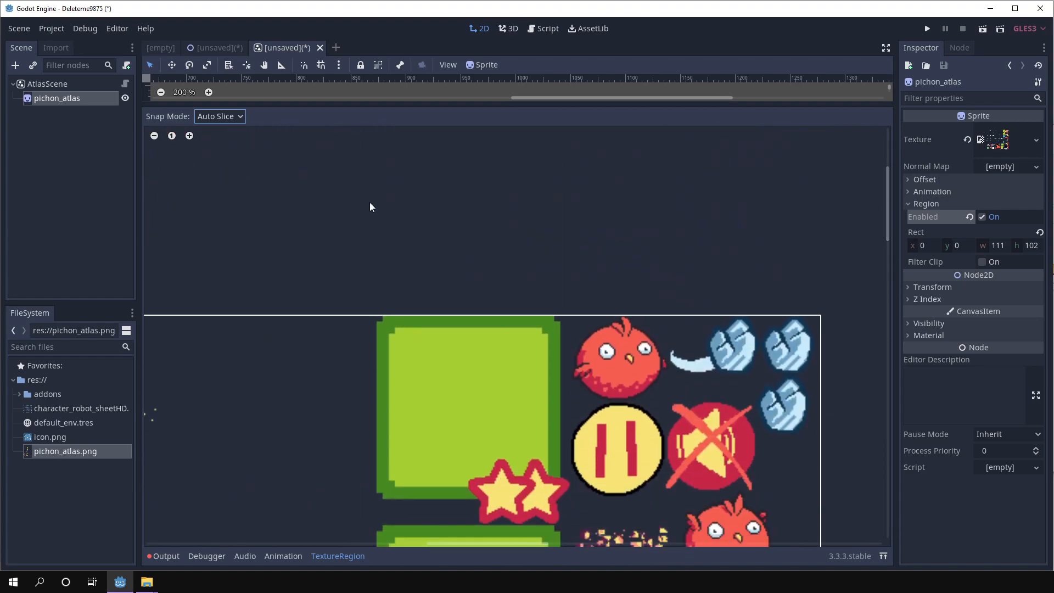
left_click(220, 116)
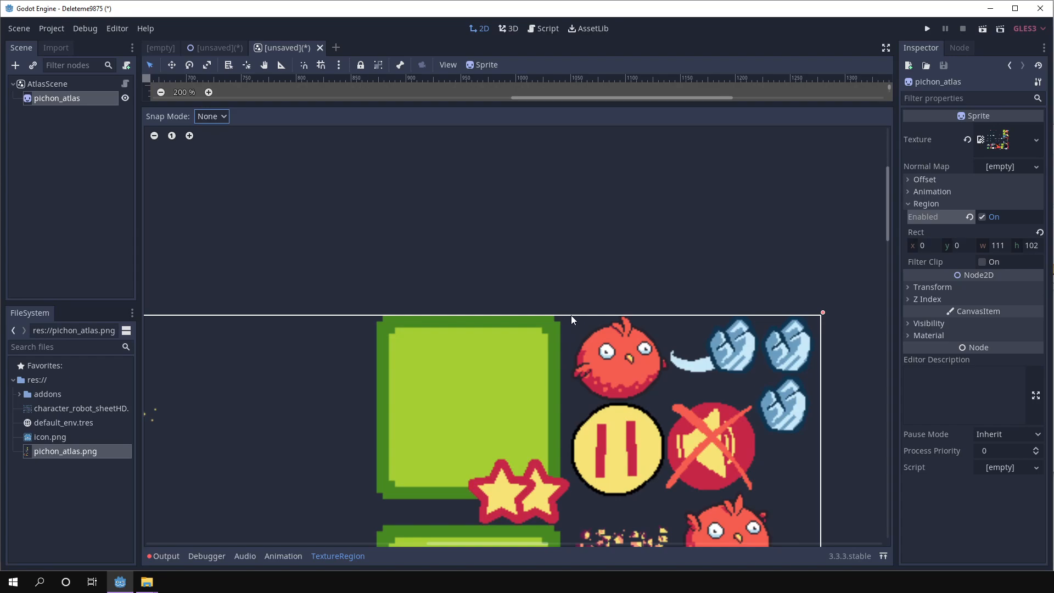
left_click_drag(572, 320, 670, 407)
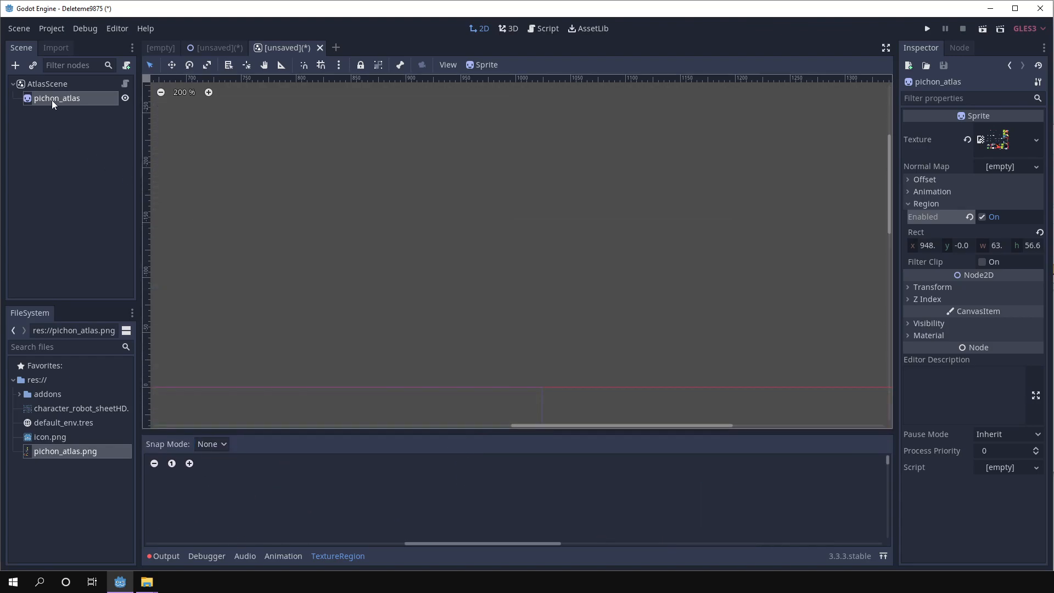
mouse_move(69, 100)
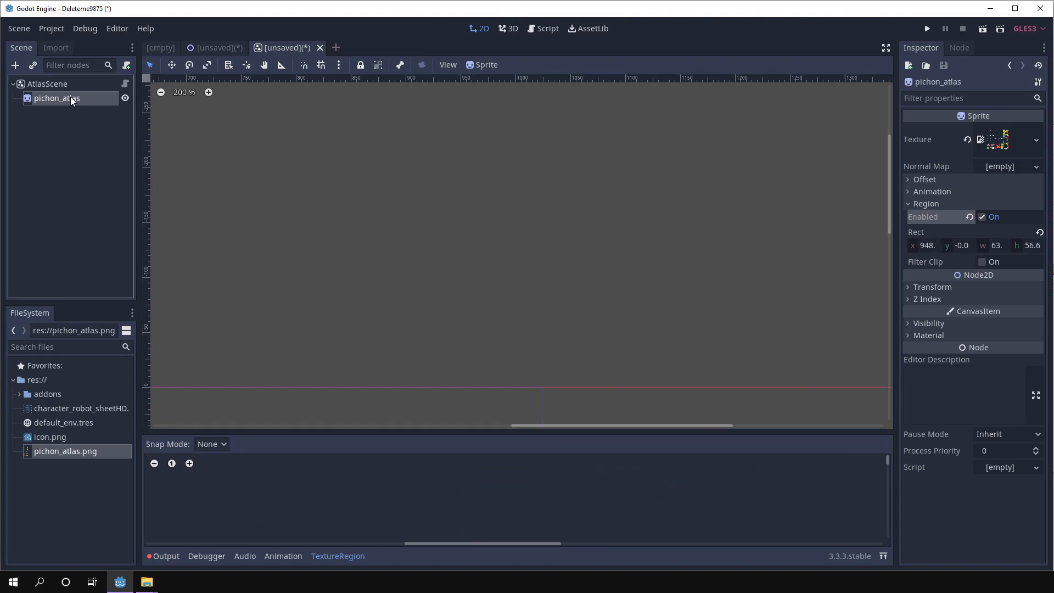
Rename the sprite to fly0 and select the fly1 and fly2 copies
double_click(57, 99)
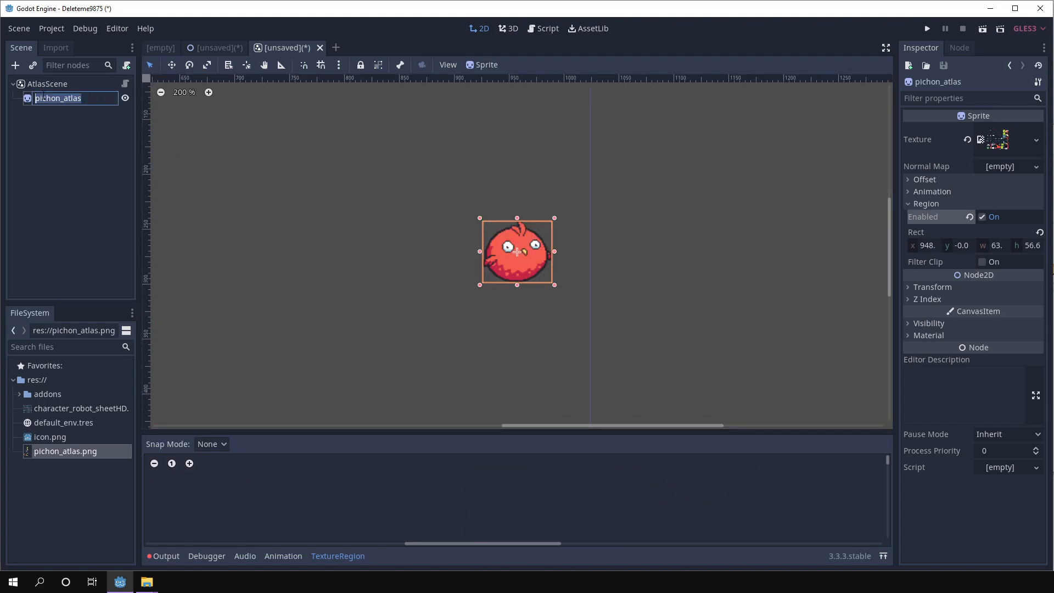
type("fly0")
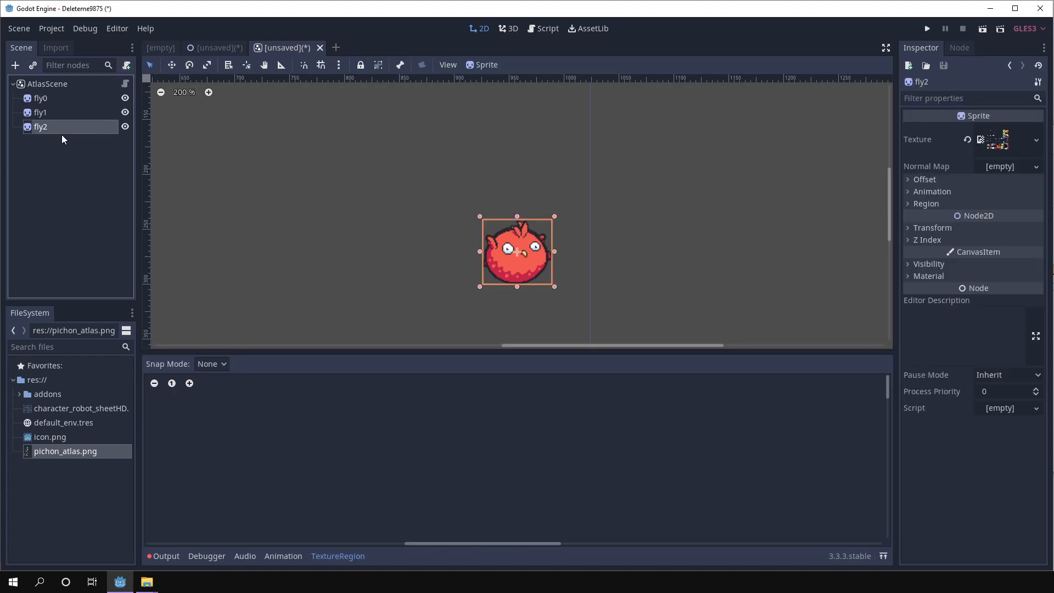
left_click(40, 112)
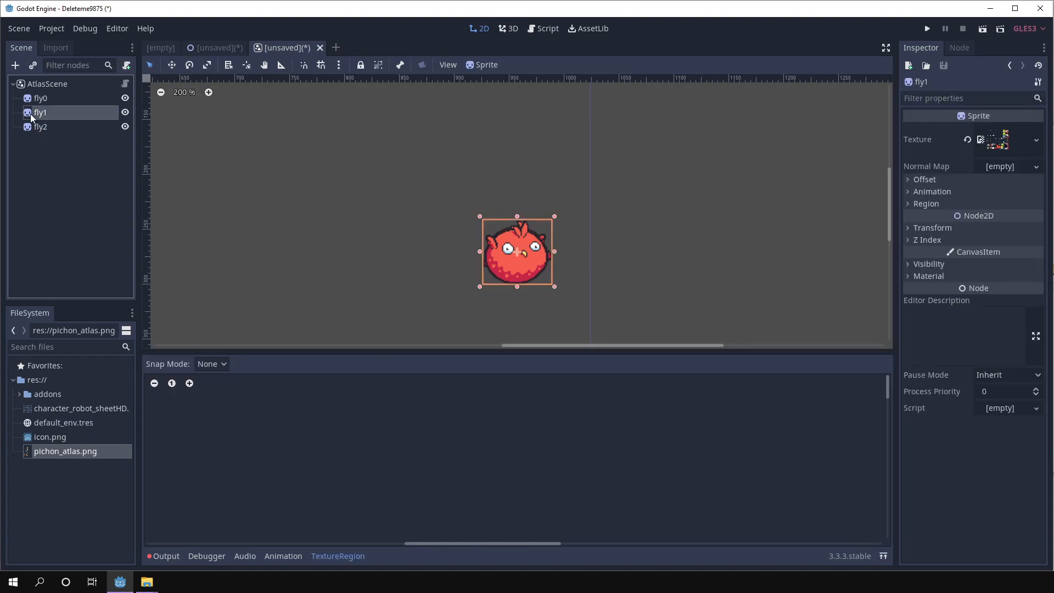
left_click(39, 127)
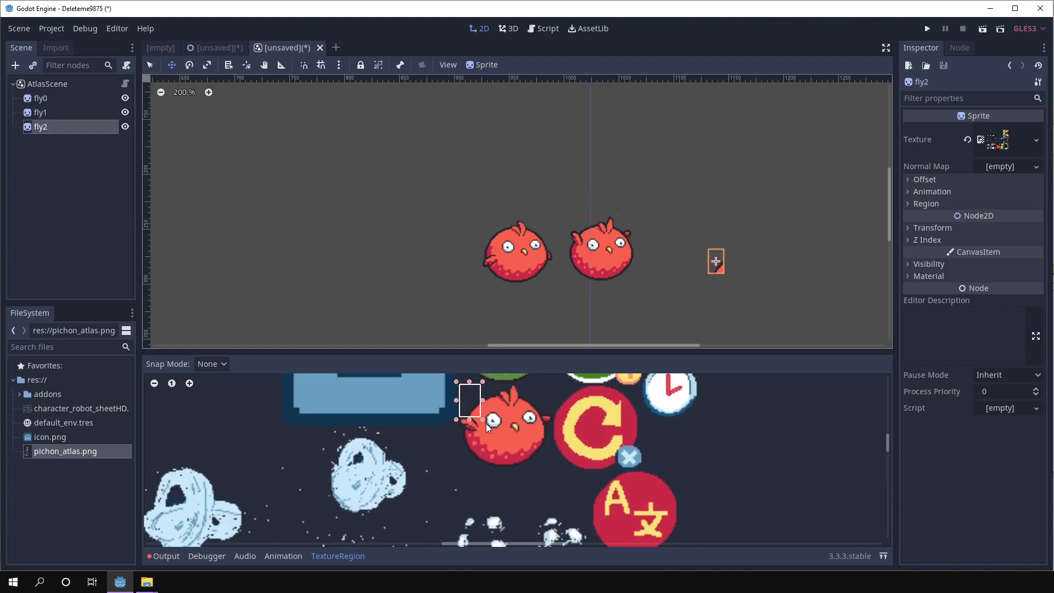
Outline a new bird frame for fly2, then compare the fly0 and fly1 regions
left_click_drag(469, 420, 553, 471)
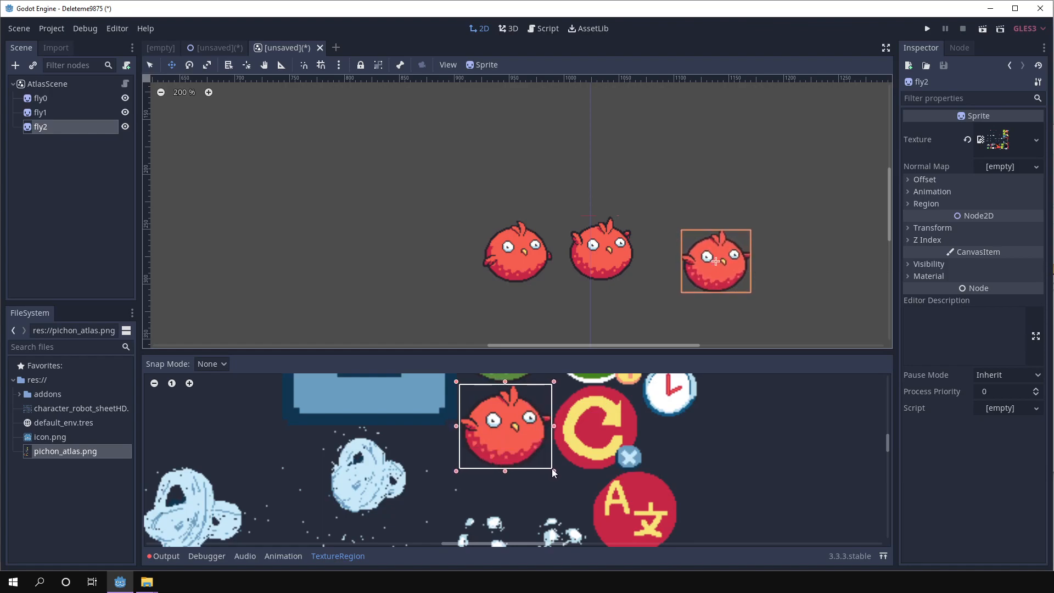
mouse_move(737, 377)
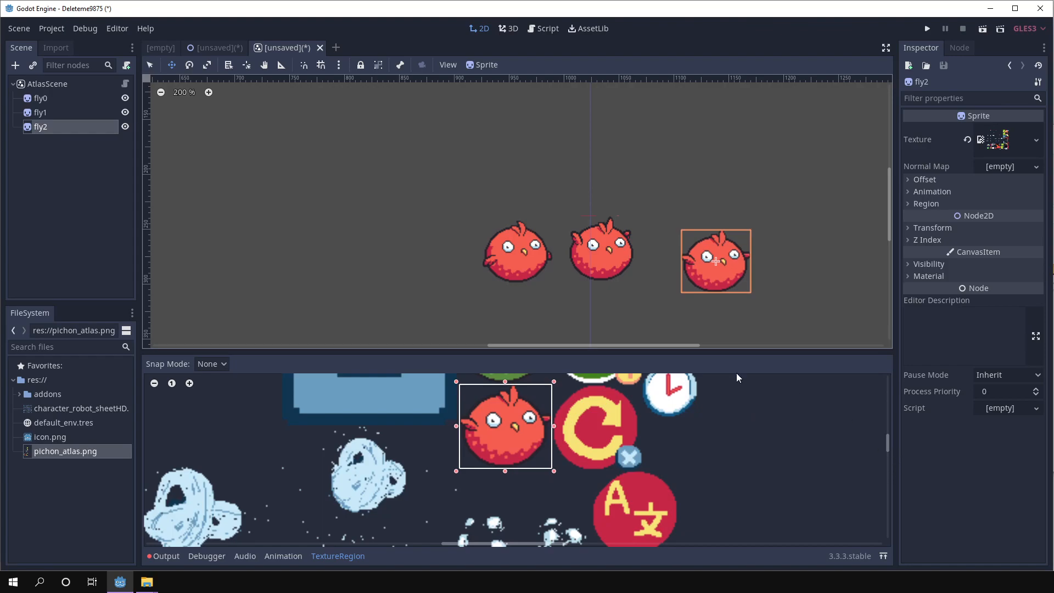
left_click(40, 112)
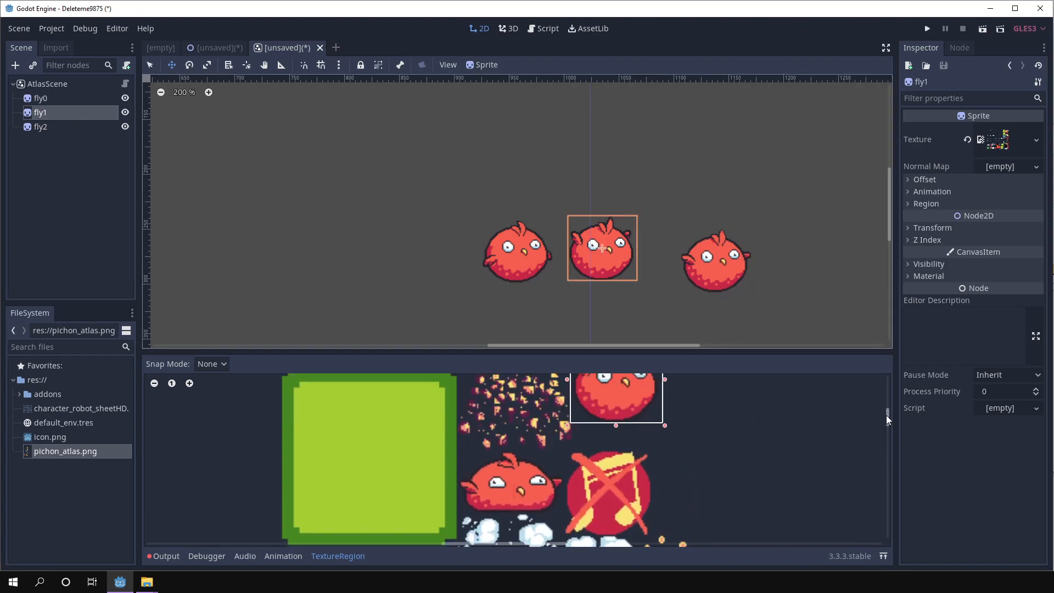
scroll("down", 3)
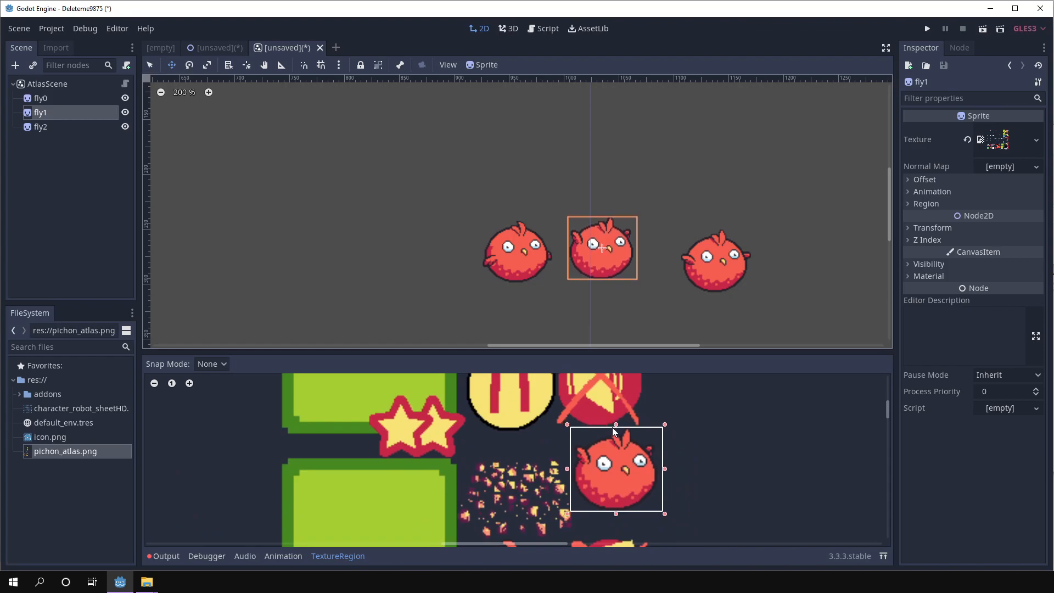
left_click(41, 98)
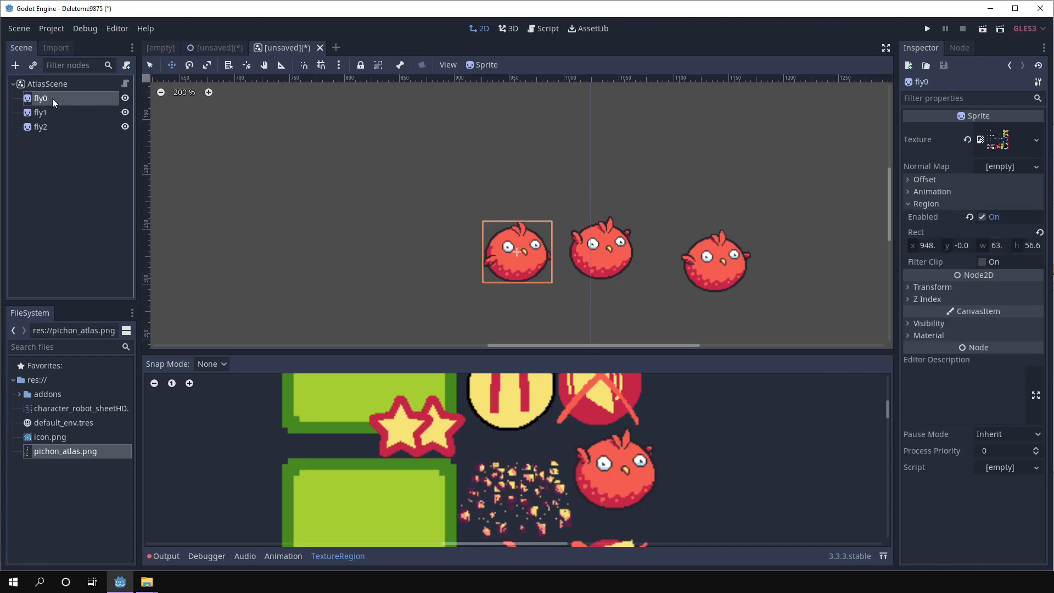
left_click(40, 126)
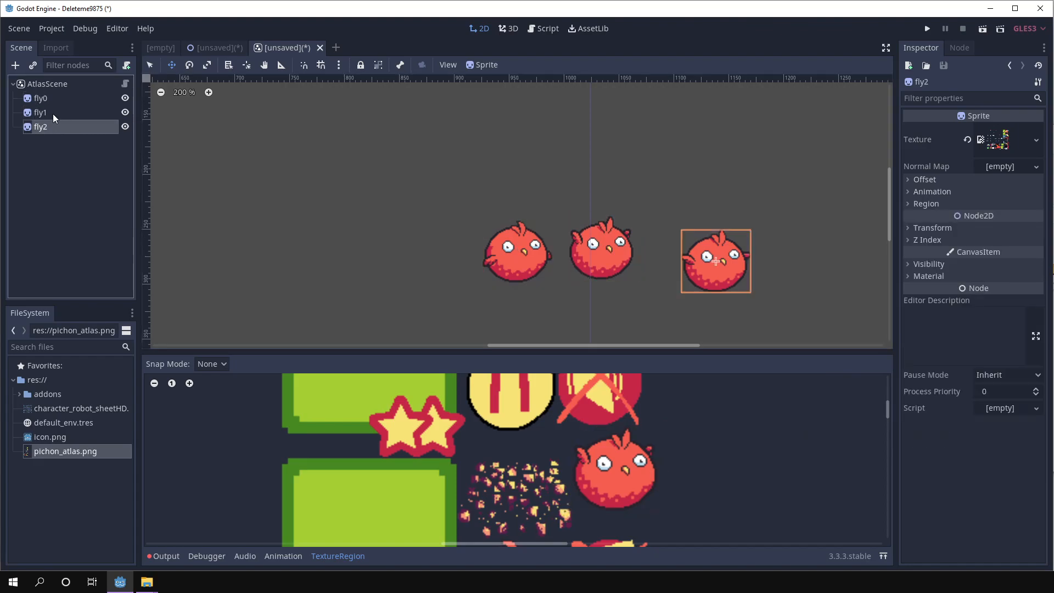
left_click(40, 99)
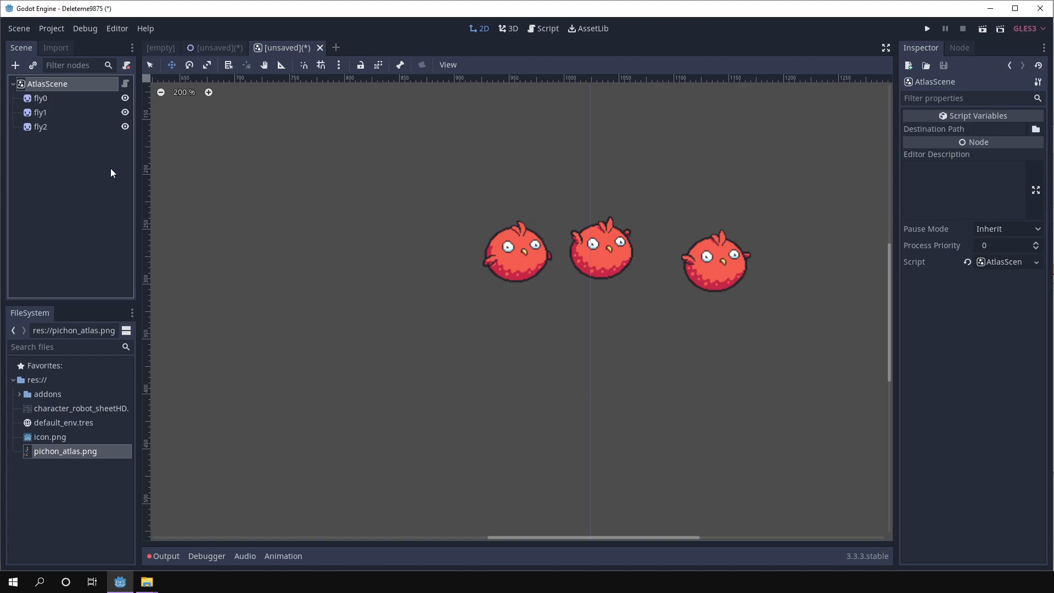
left_click(39, 112)
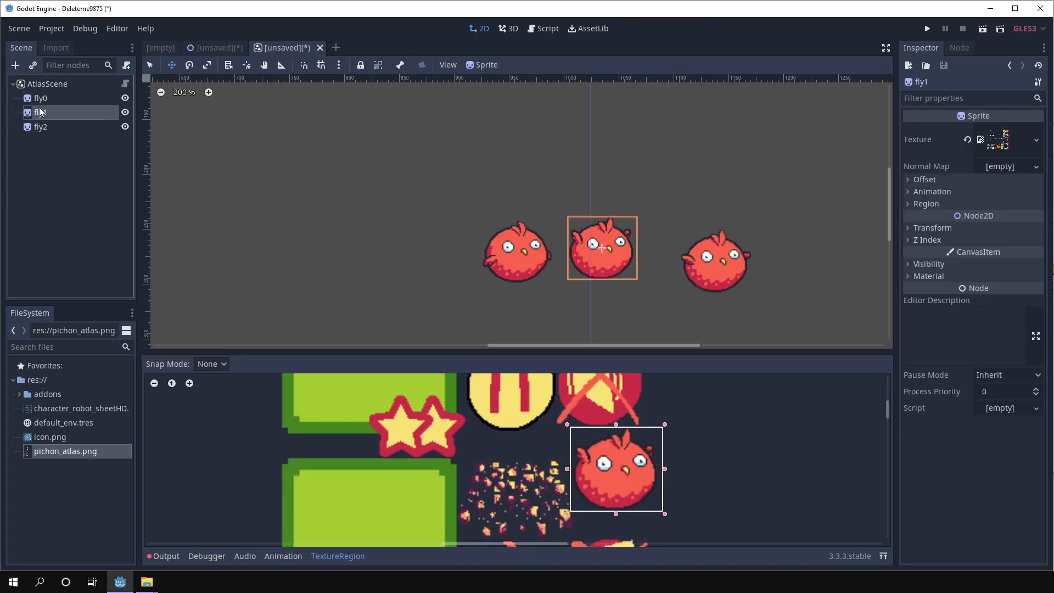
left_click(41, 98)
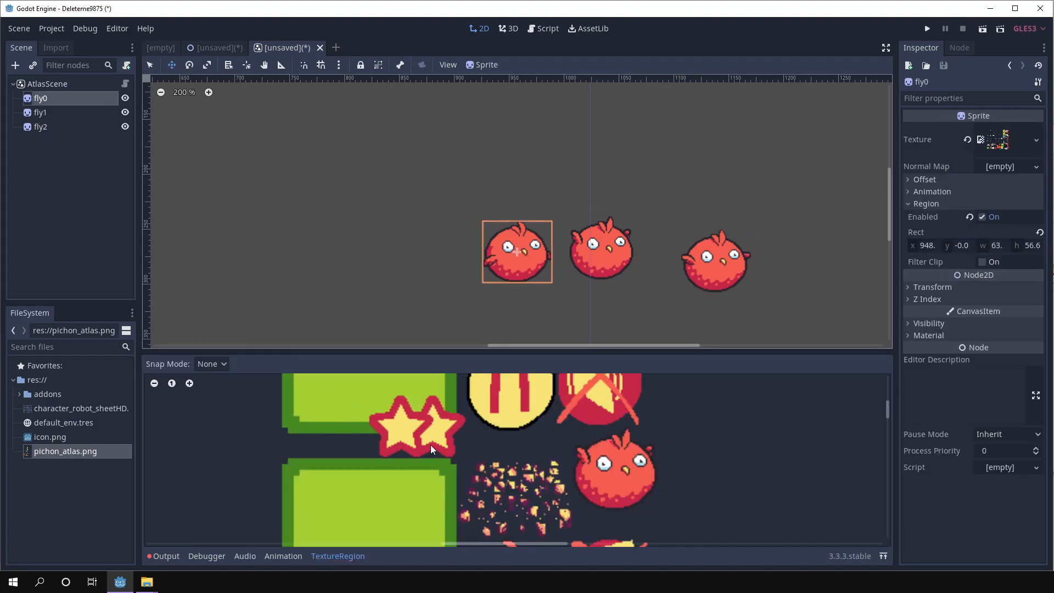
mouse_move(162, 199)
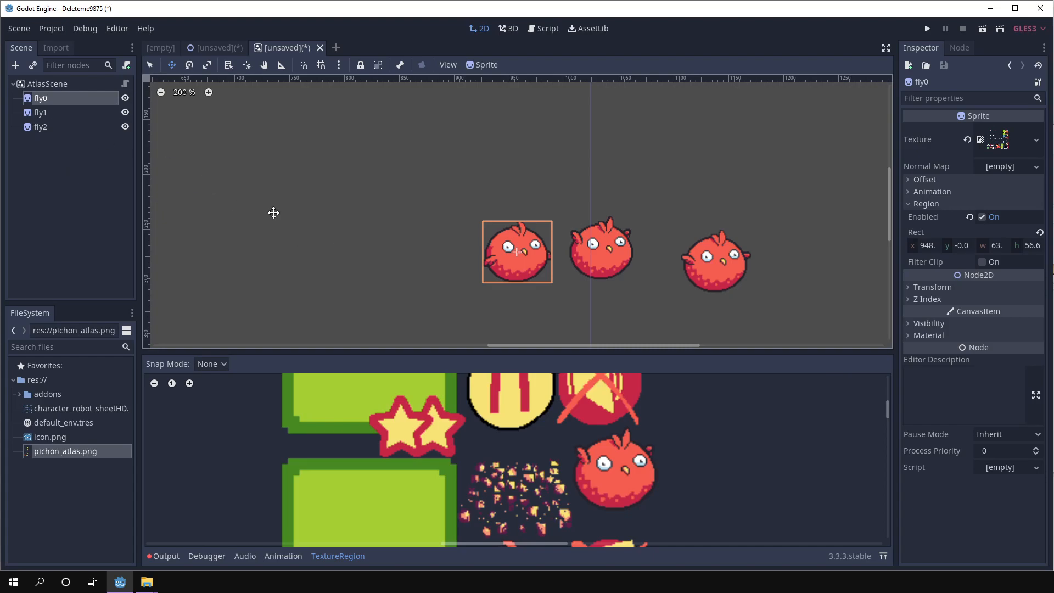
mouse_move(61, 108)
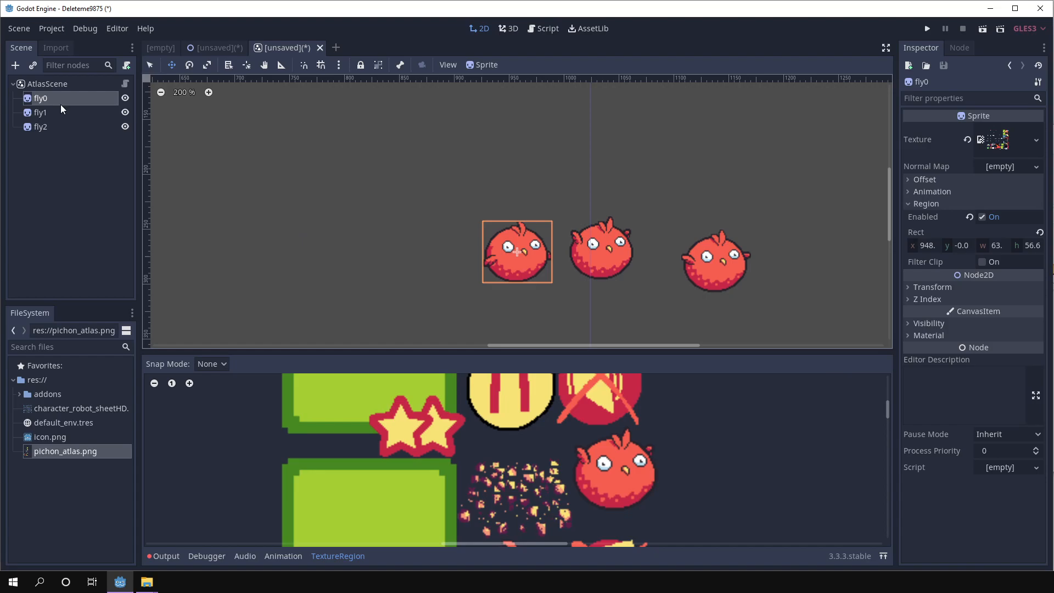
mouse_move(62, 83)
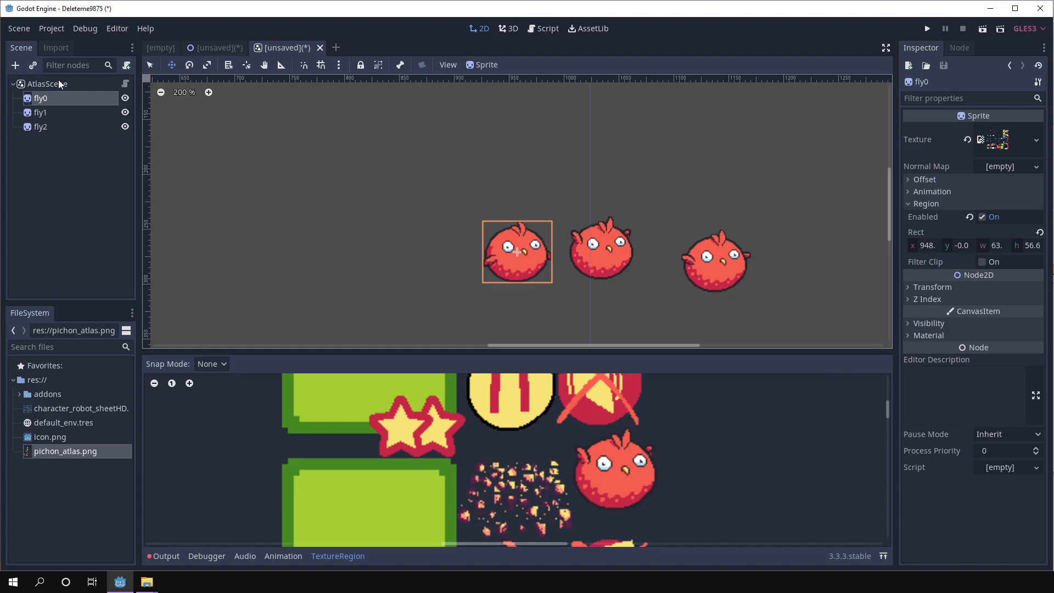
mouse_move(639, 217)
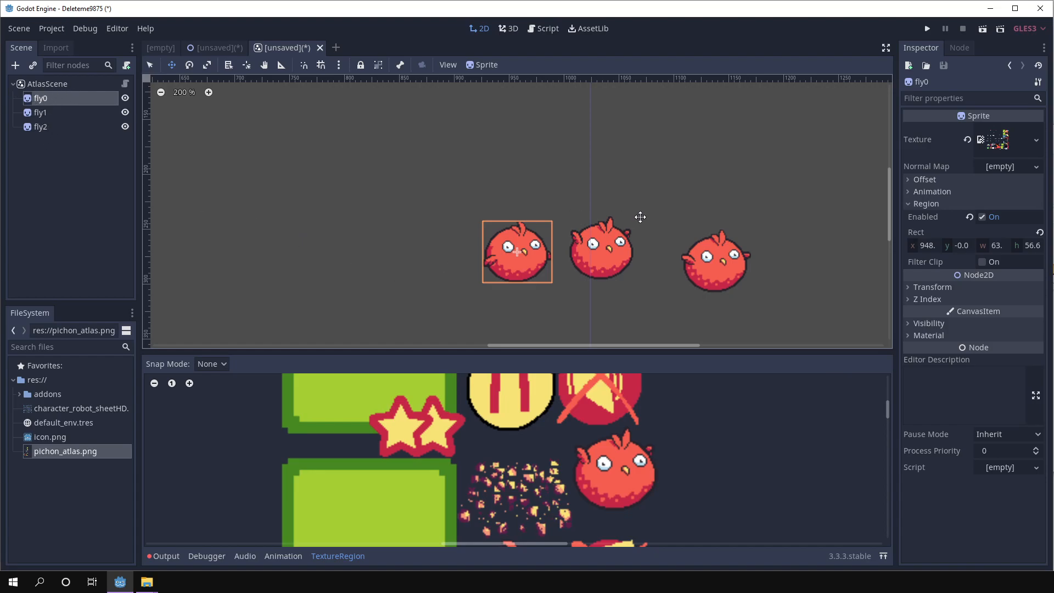
mouse_move(492, 204)
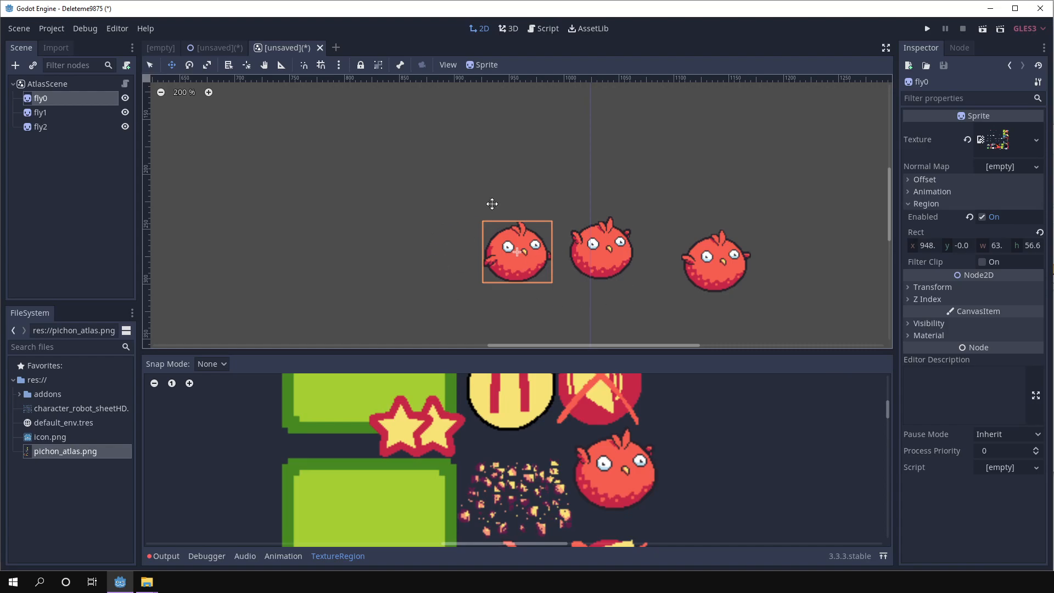
mouse_move(301, 170)
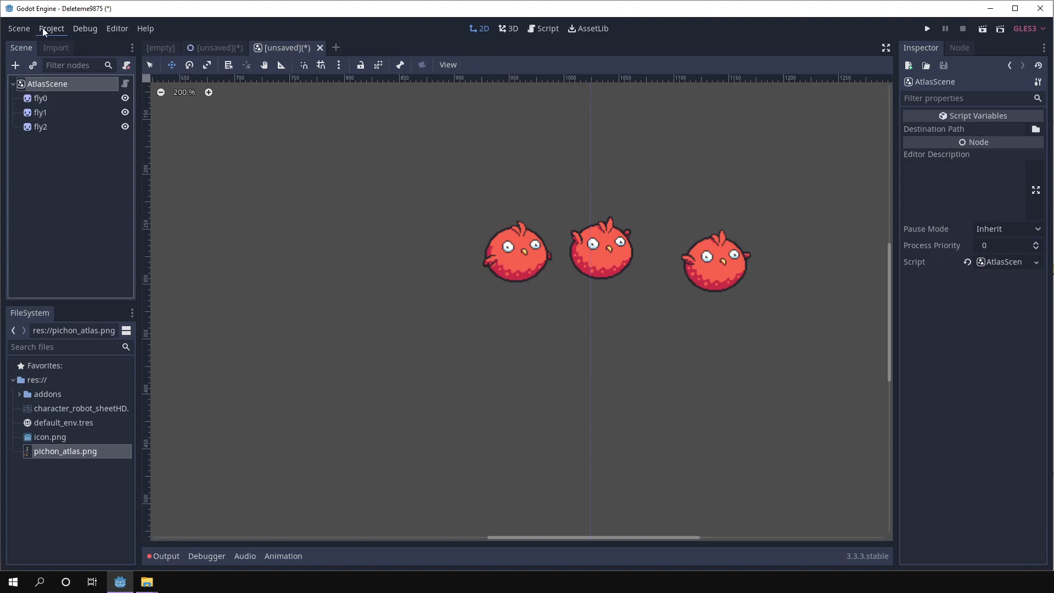
Create the tex/bird folders and select res://tex/bird as the Destination Path
left_click(51, 28)
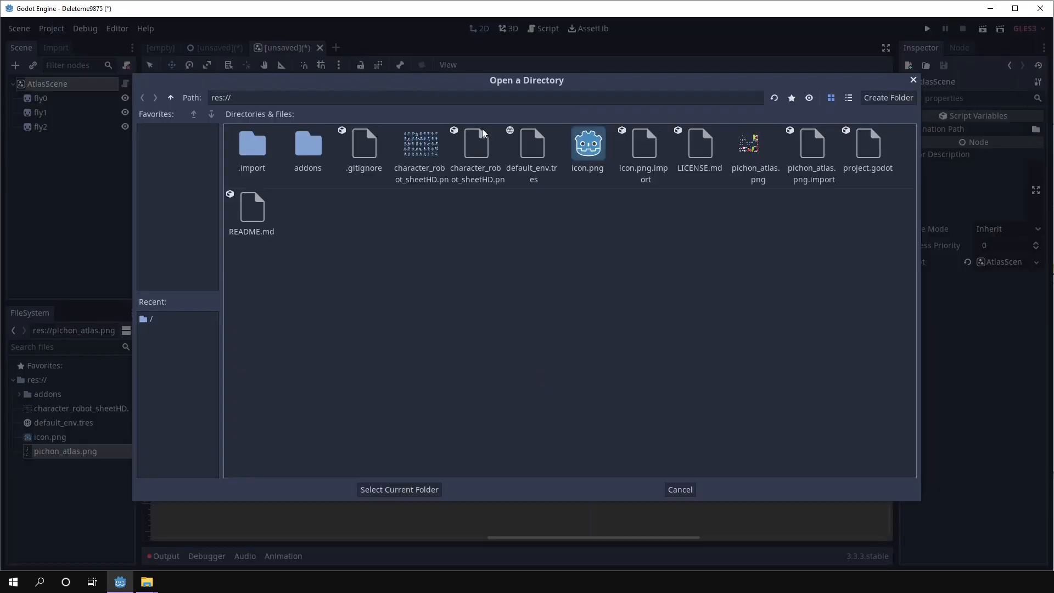
left_click(888, 97)
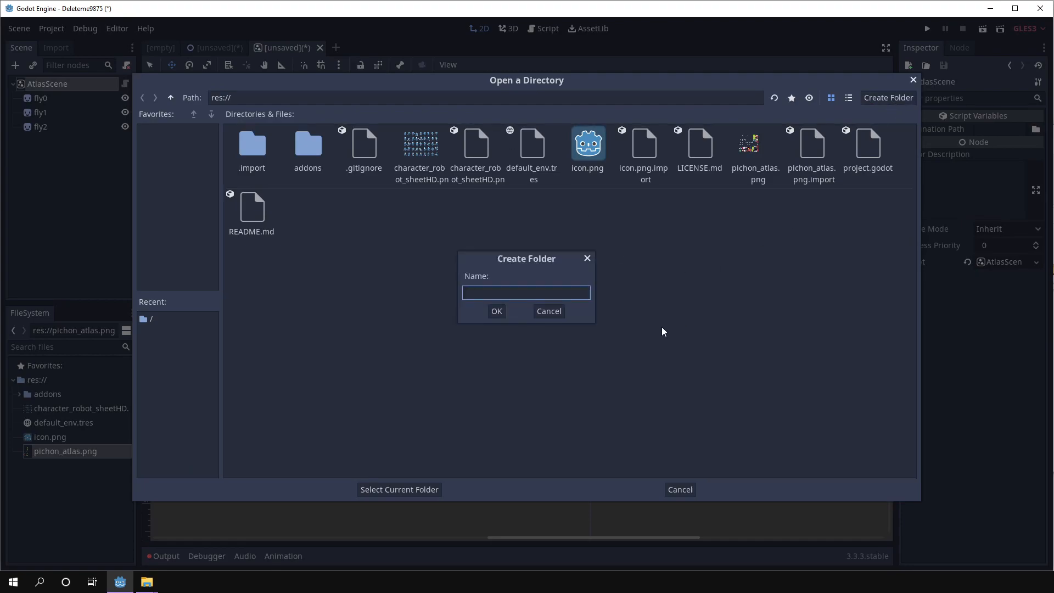
type("text")
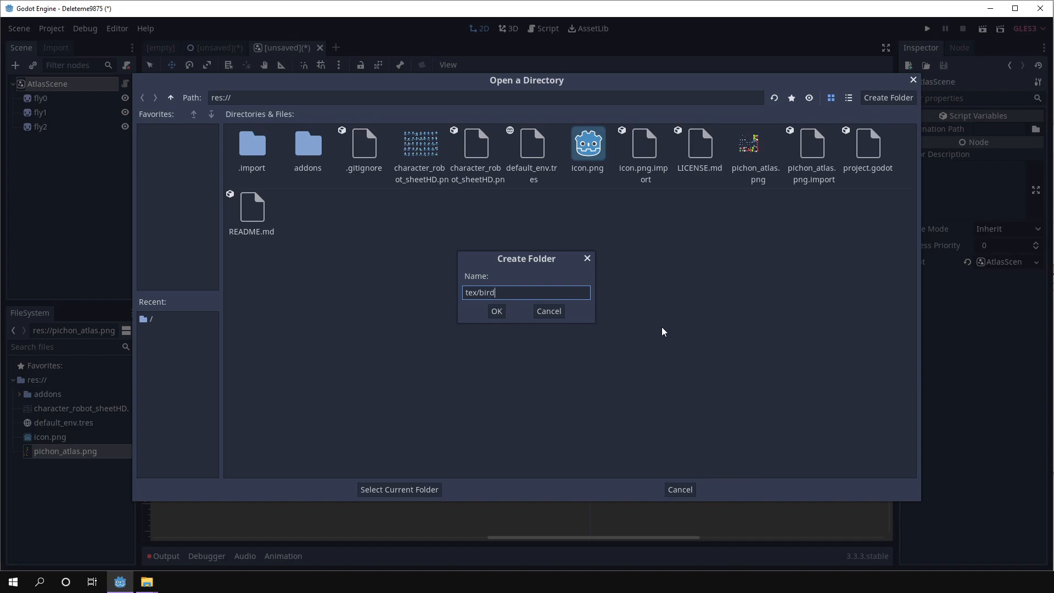
left_click(496, 311)
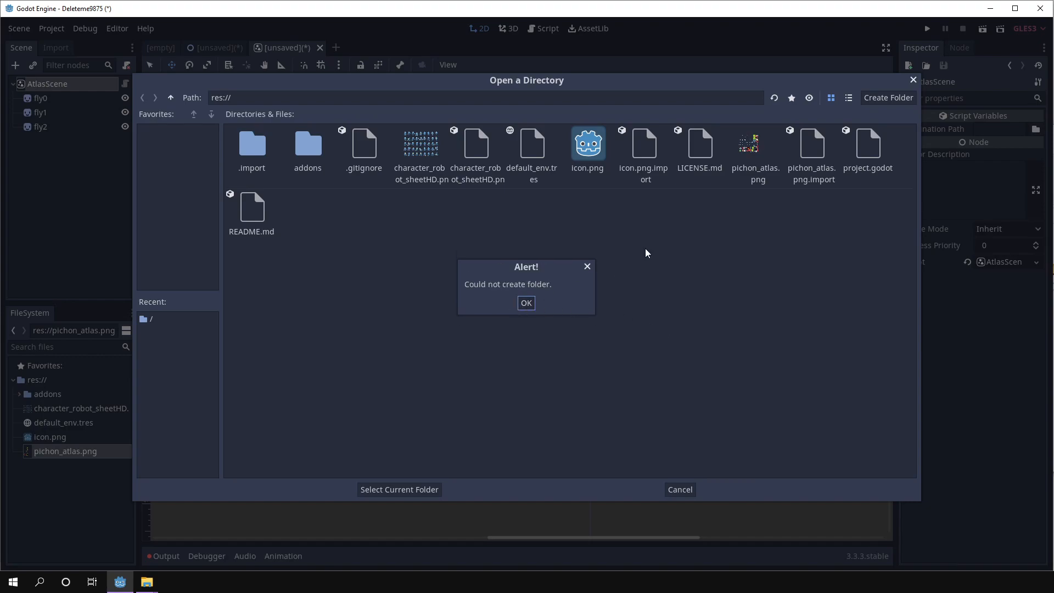
left_click(526, 302)
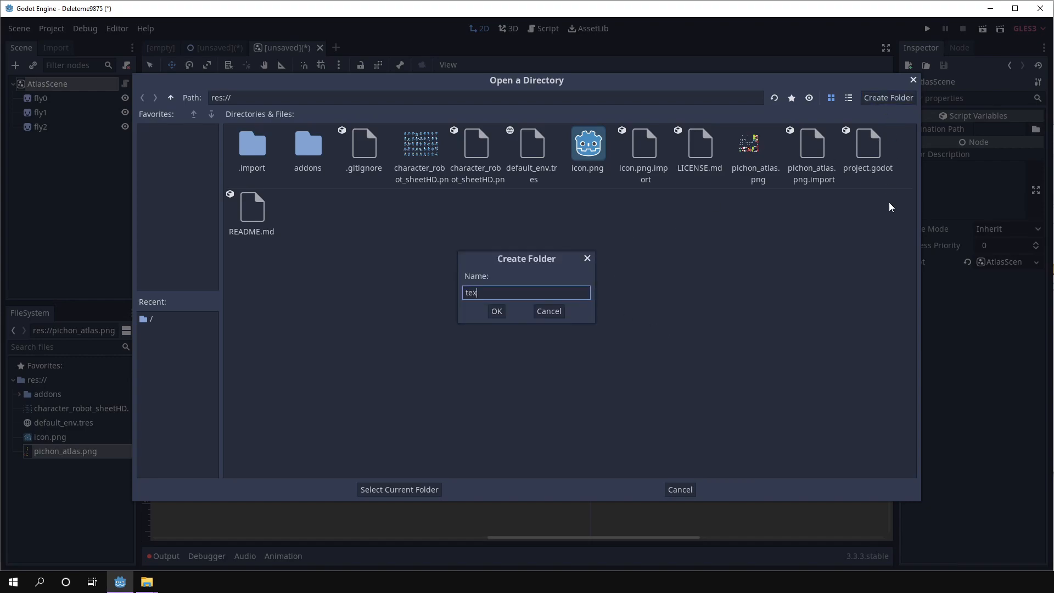
left_click(496, 310)
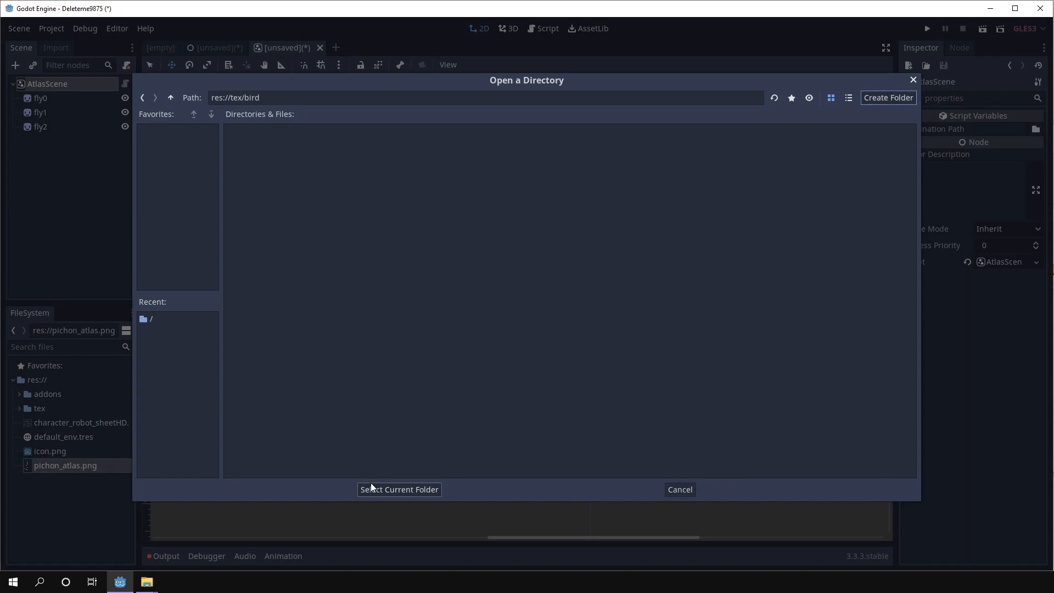
left_click(399, 489)
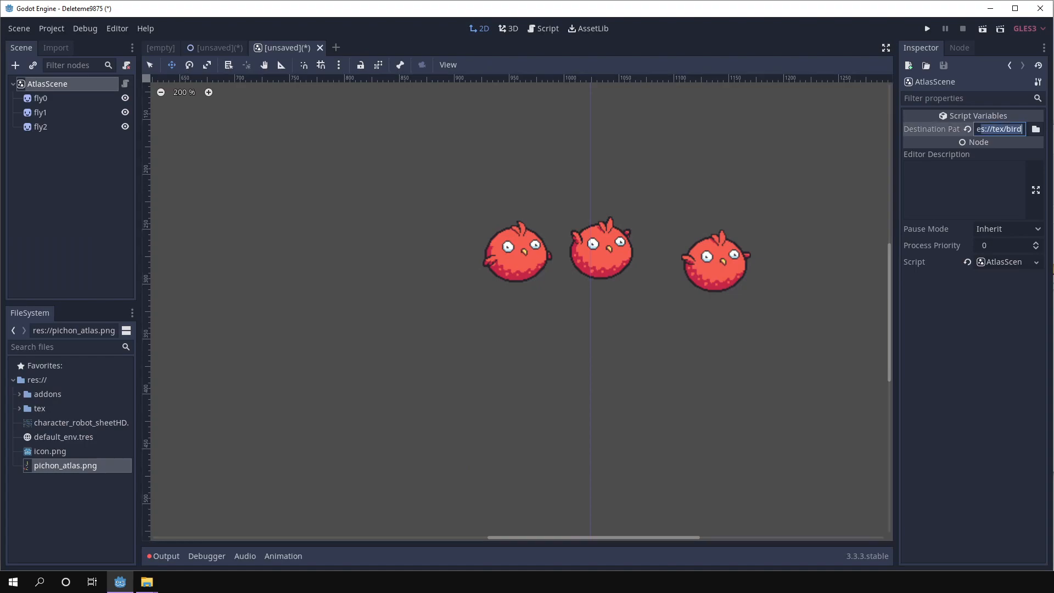
mouse_move(1037, 124)
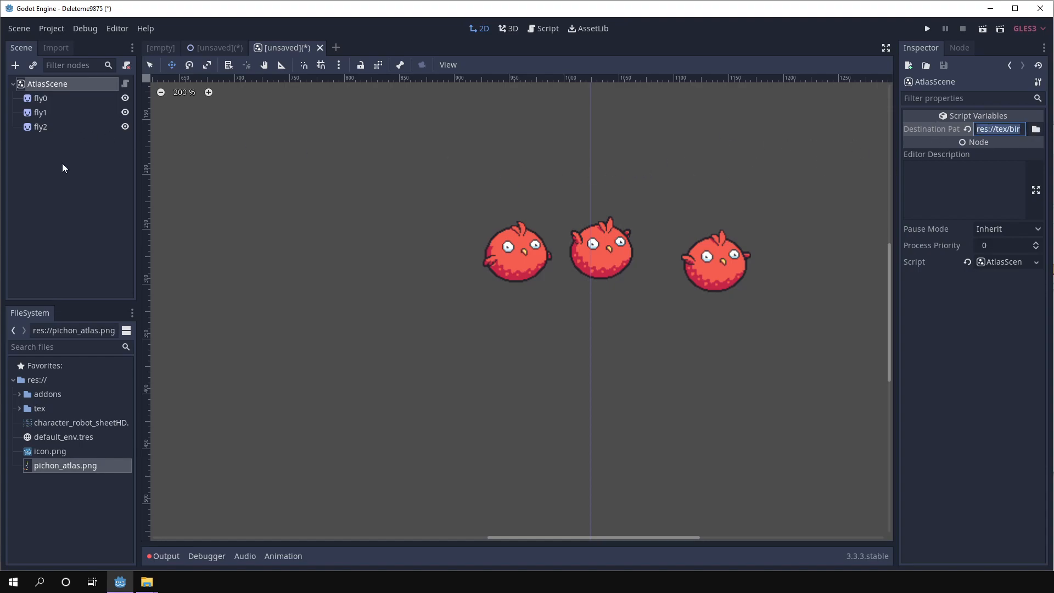
Inspect the exported fly0 and fly1 .atlastex files, then return to the AtlasScene tab
left_click(51, 28)
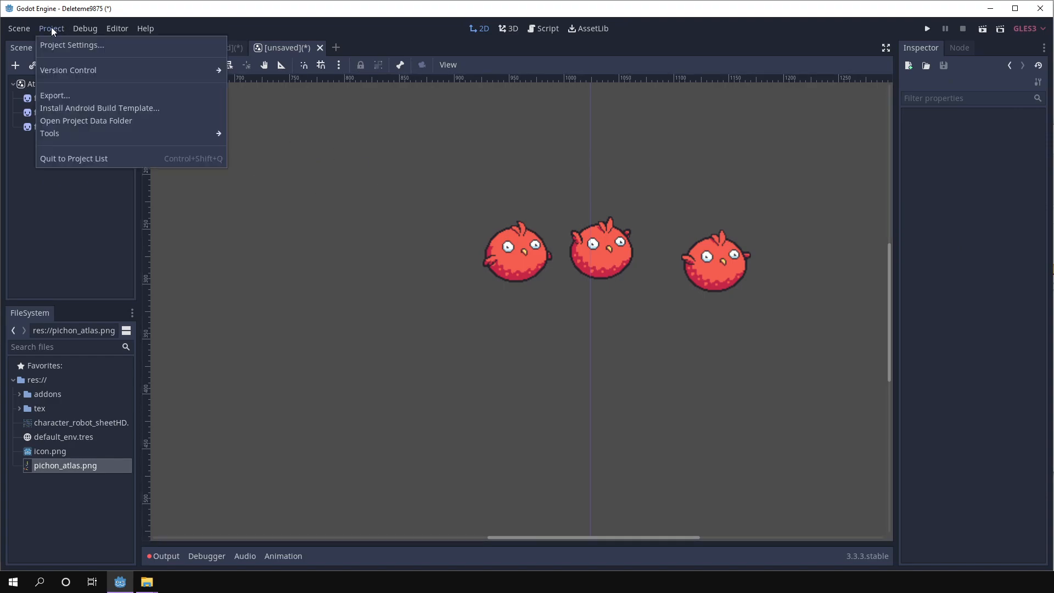
mouse_move(49, 133)
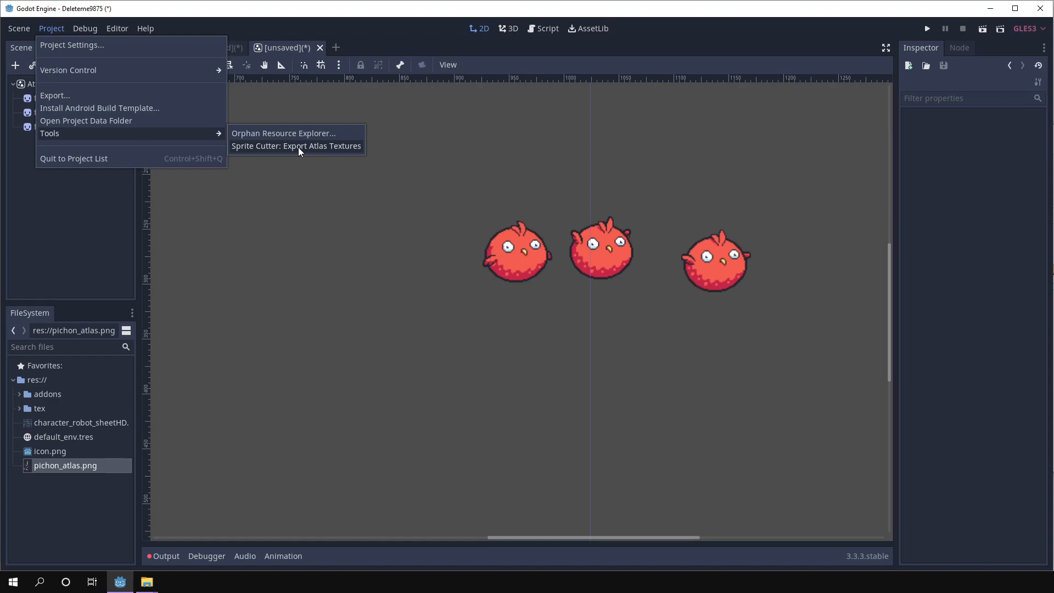
mouse_move(350, 150)
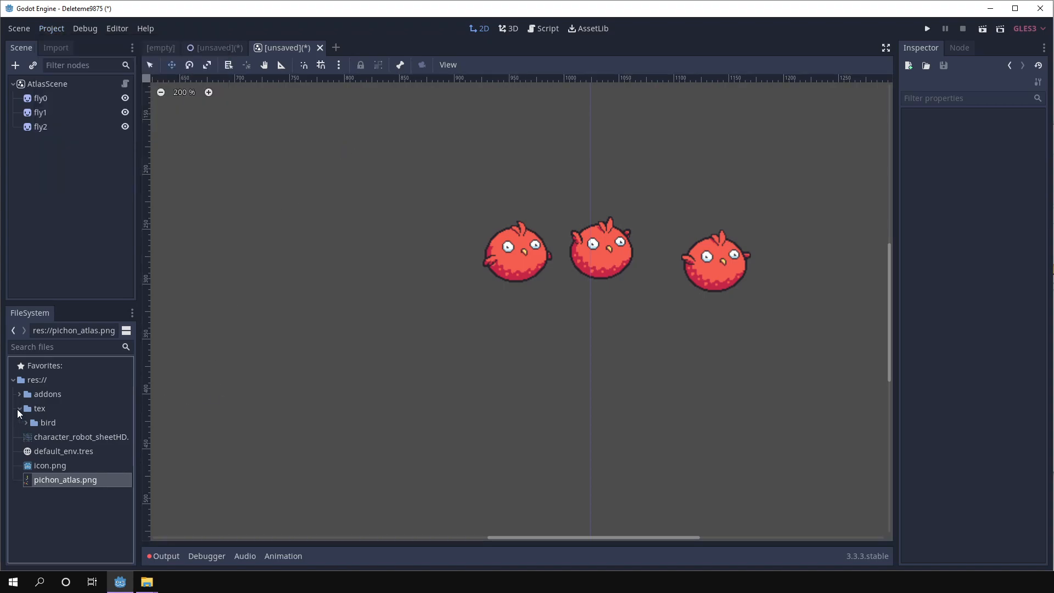
left_click(68, 437)
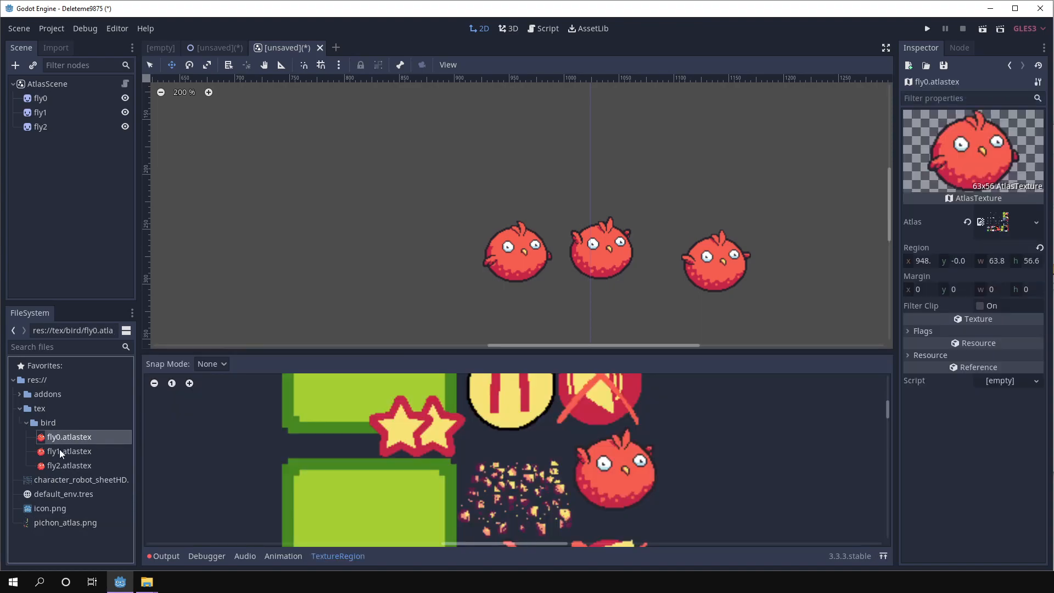
left_click(68, 465)
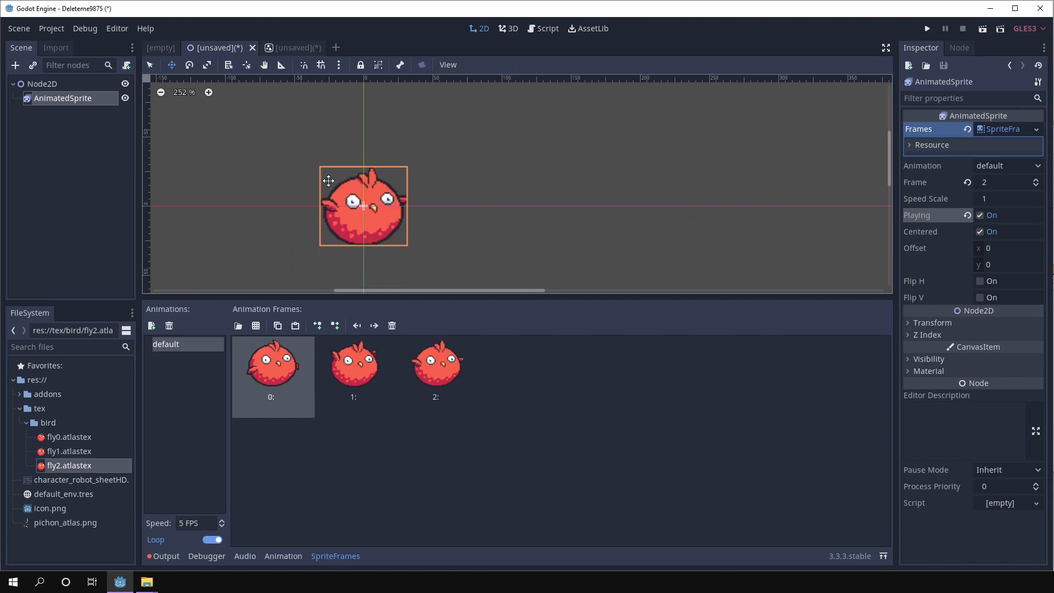
left_click(287, 47)
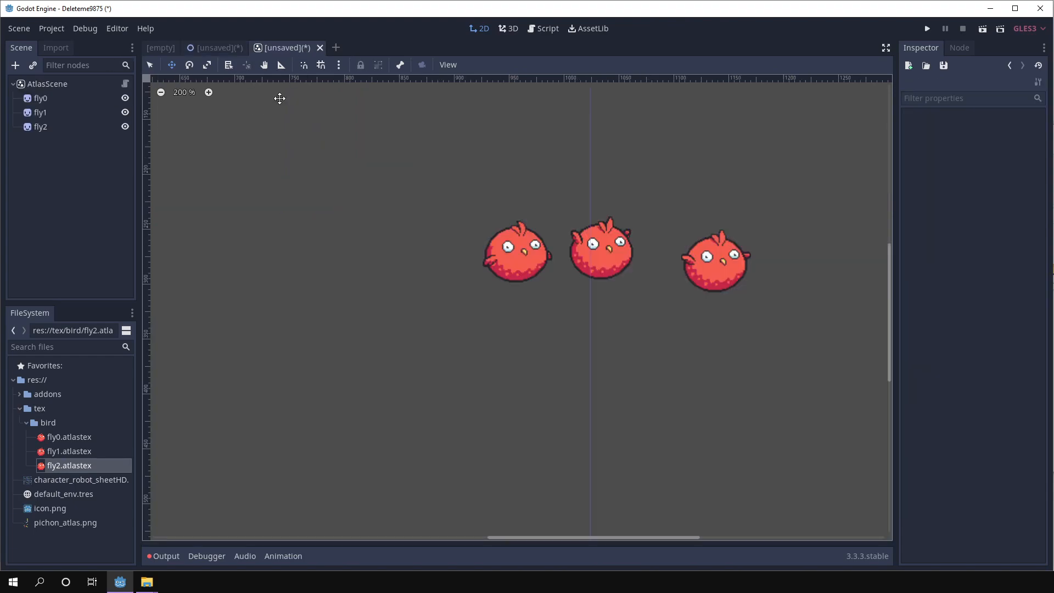
Save the scene as birdtextures.tscn inside the res://tex folder
left_click(48, 83)
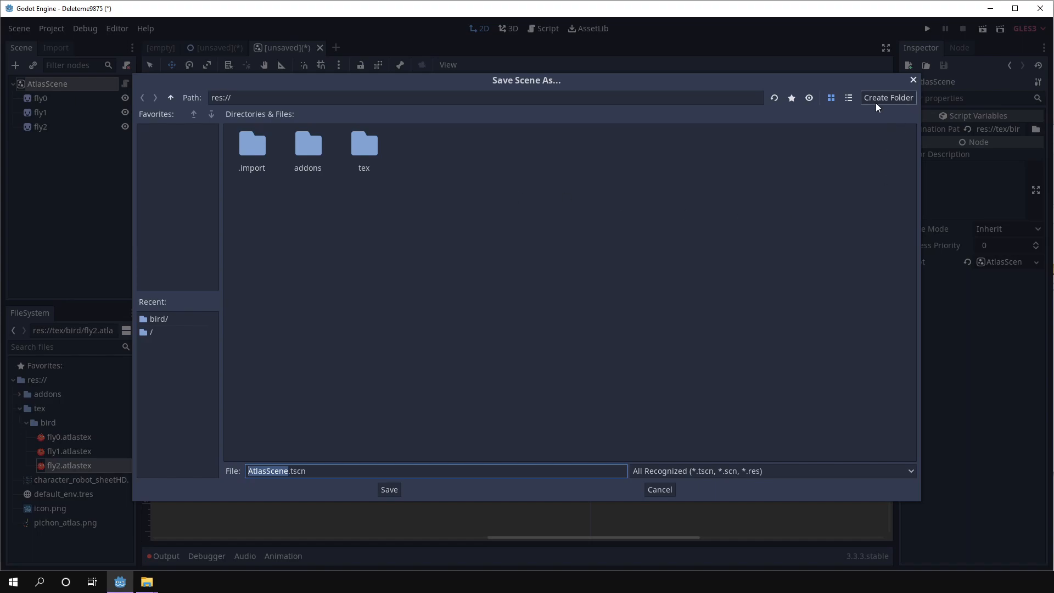
mouse_move(432, 167)
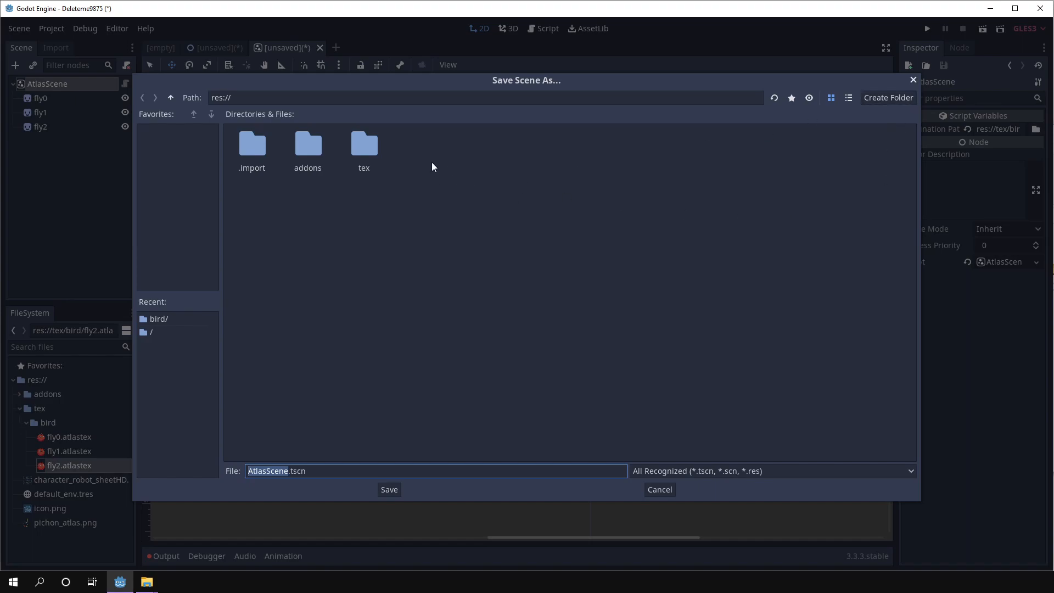
double_click(363, 142)
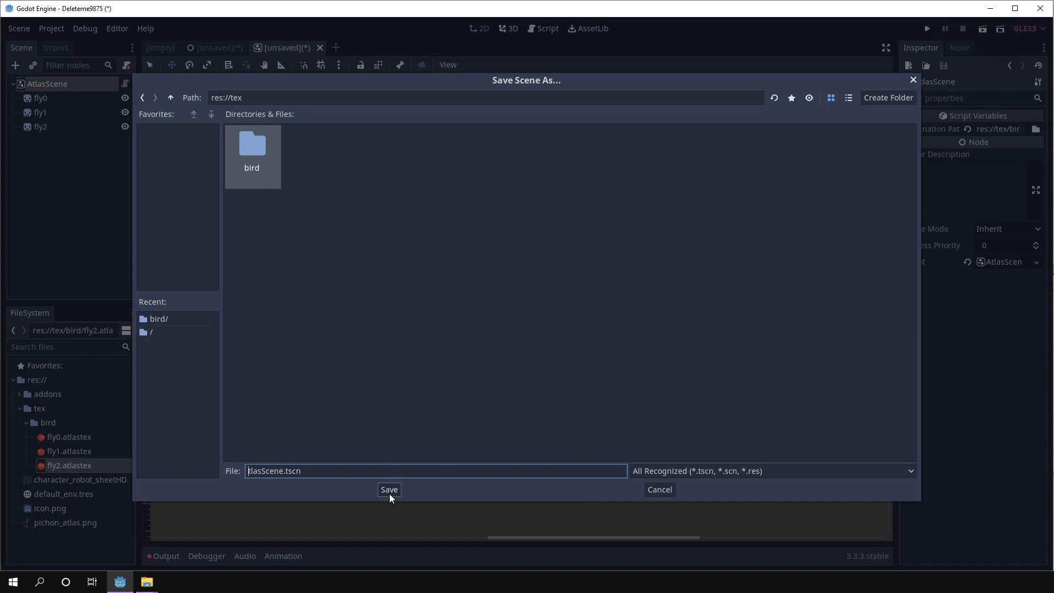
type("bird.tscn")
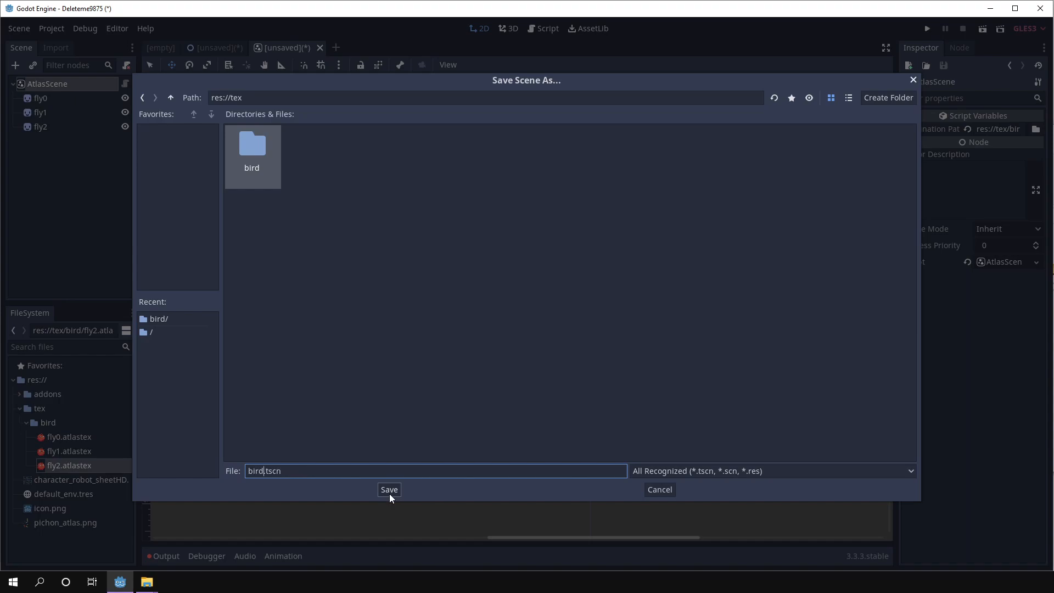
type("textures")
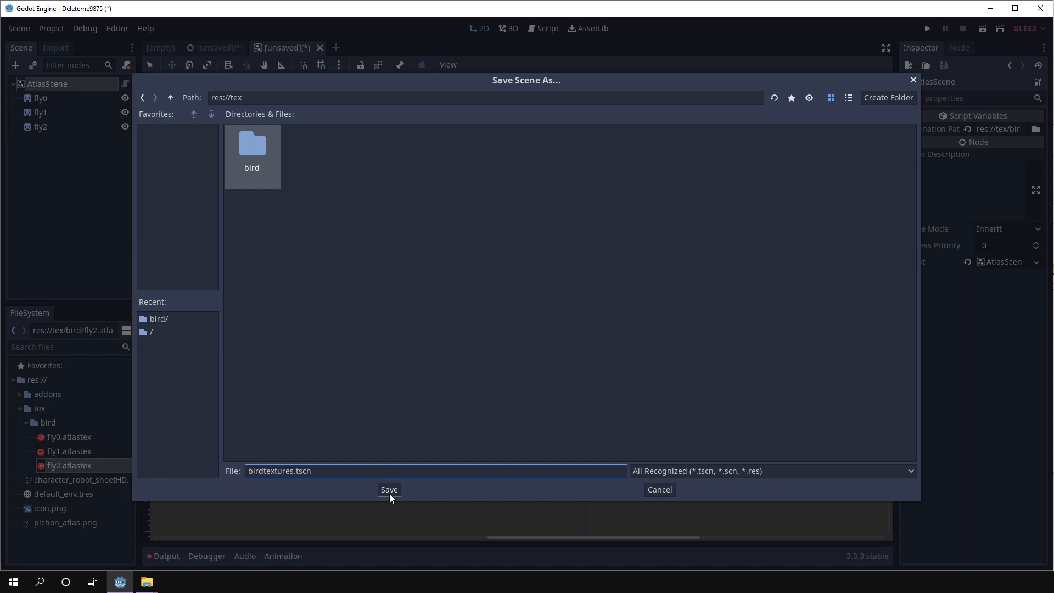
mouse_move(467, 378)
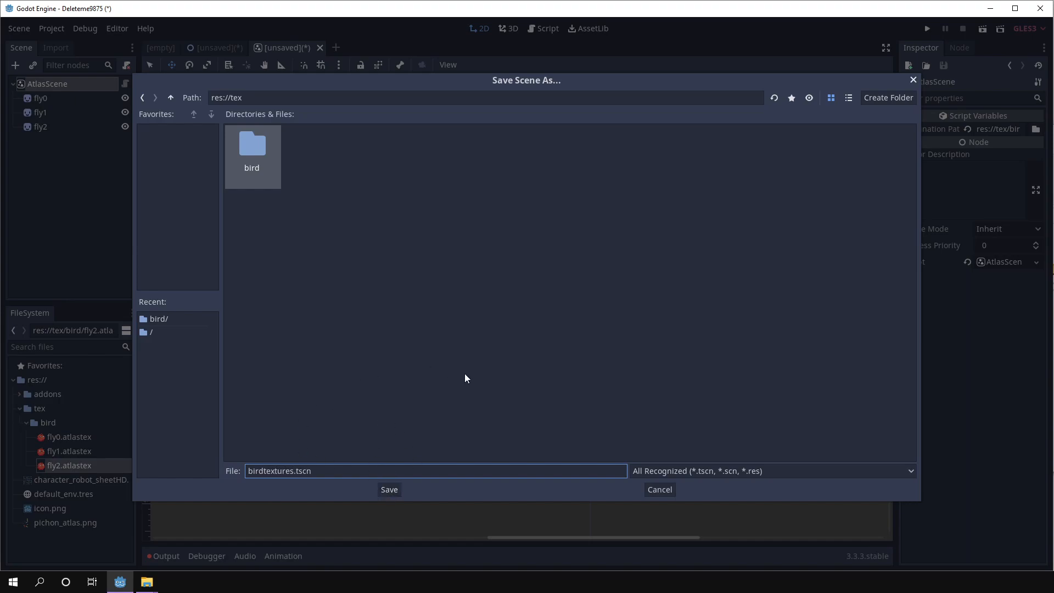
mouse_move(341, 458)
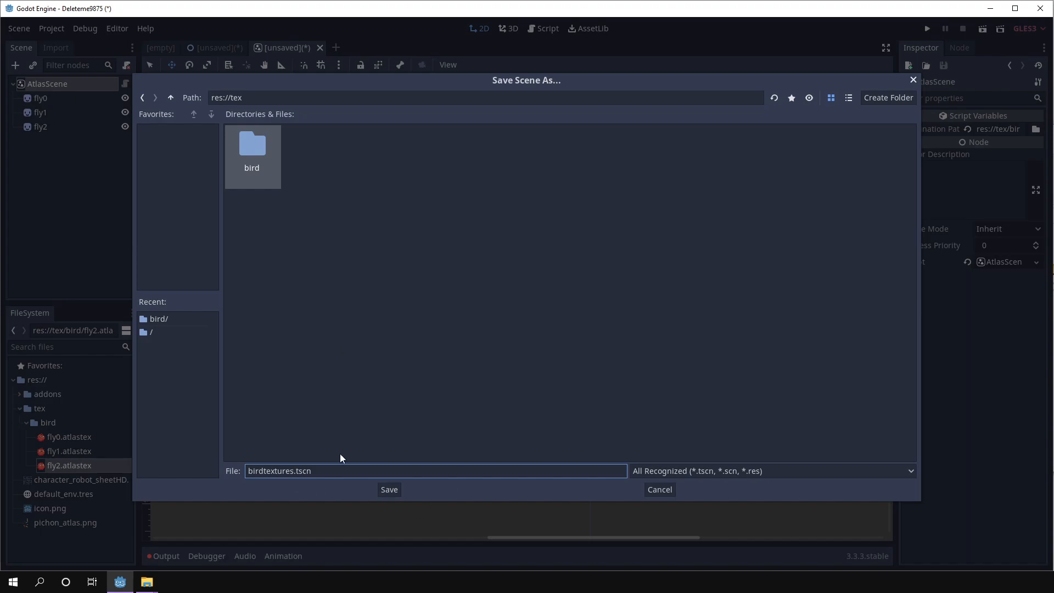
left_click(388, 489)
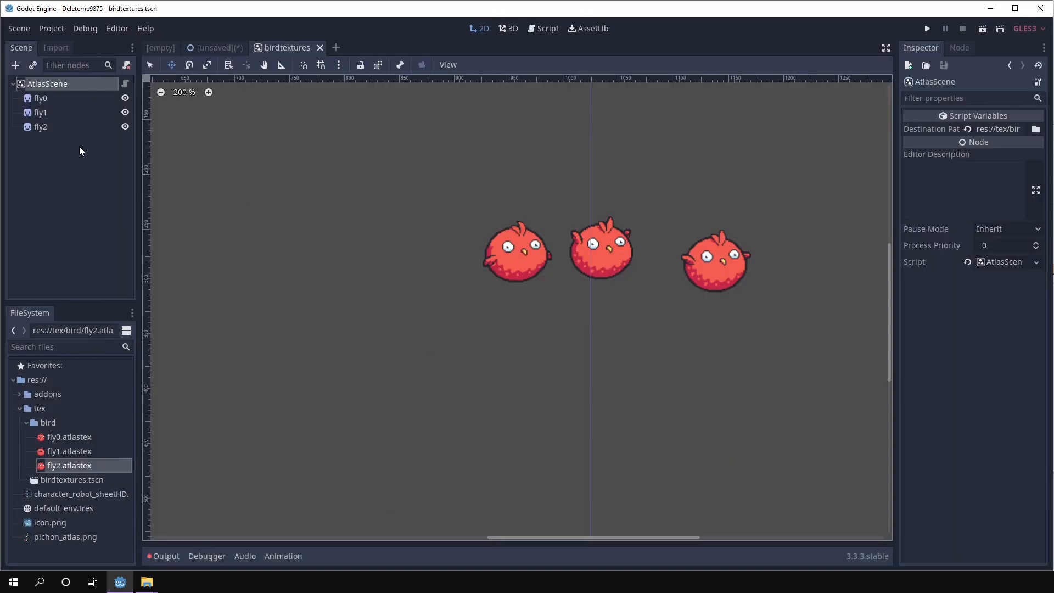
mouse_move(424, 249)
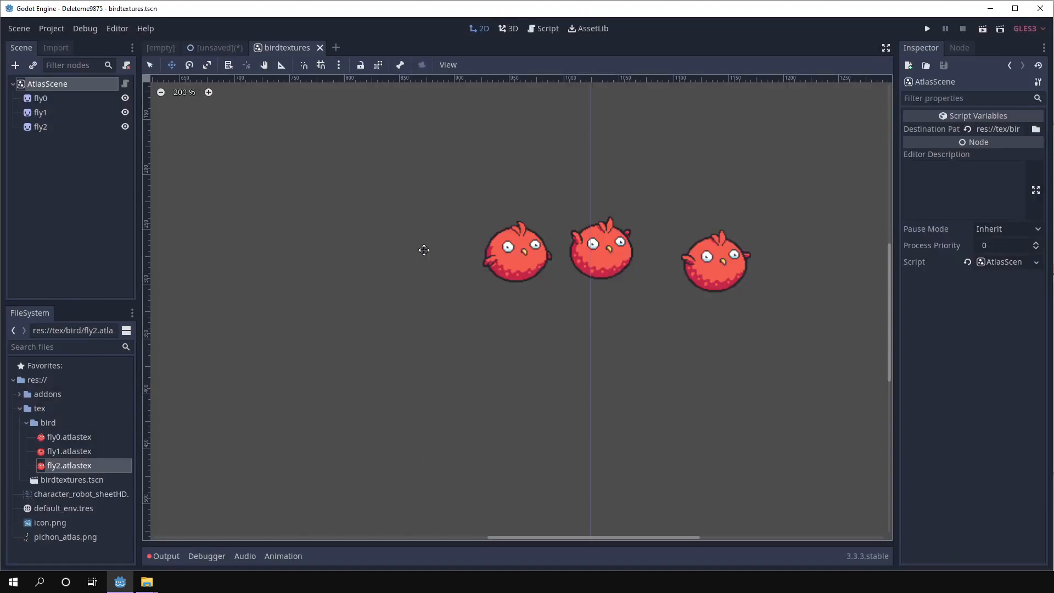
Pull fly0's region top edge down slightly, zoom out, and save birdtextures.tscn
left_click(40, 98)
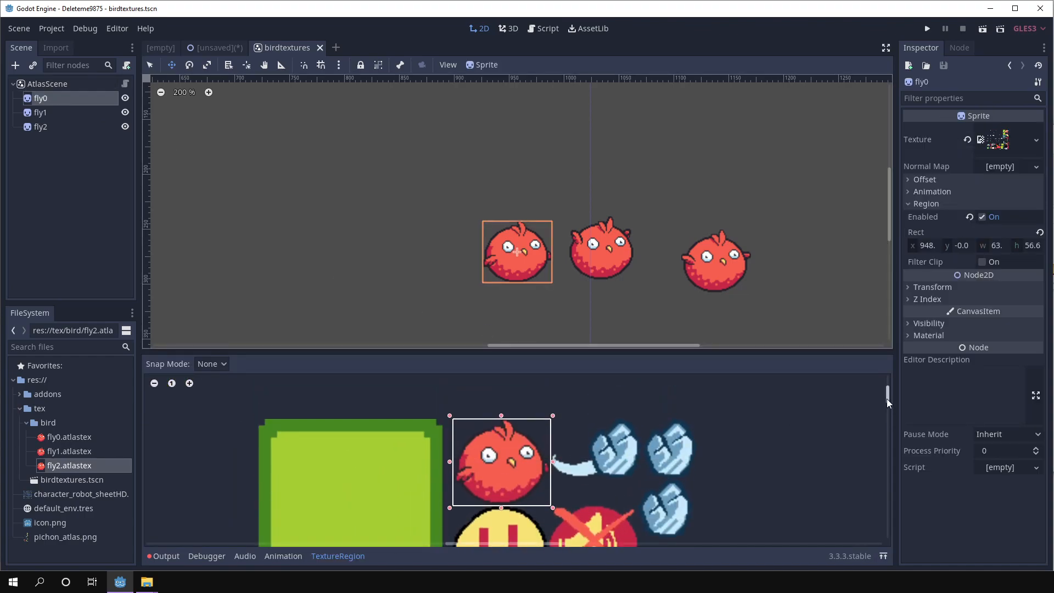
left_click(41, 112)
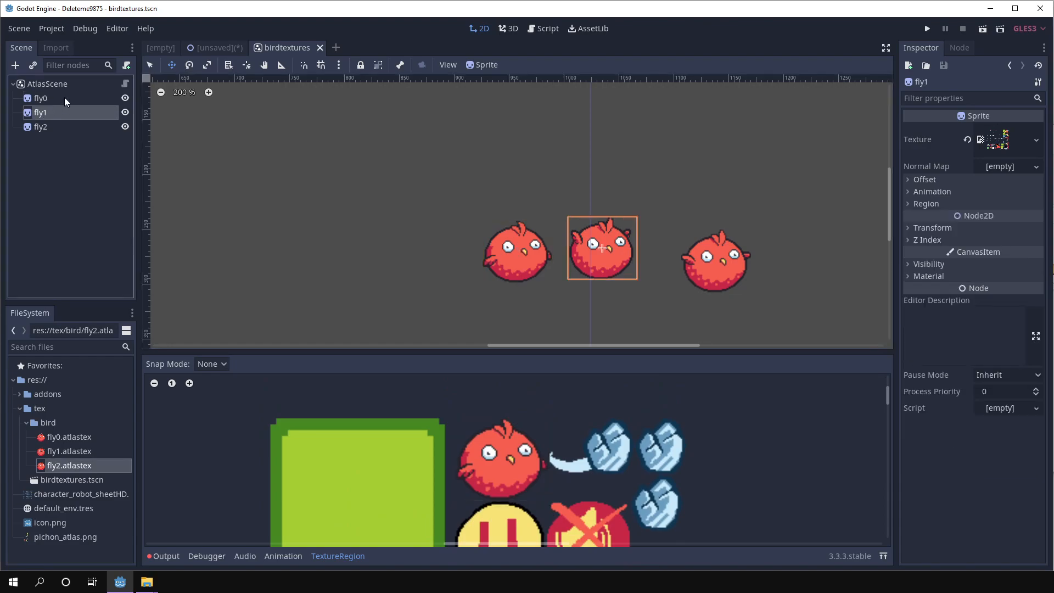
left_click(40, 98)
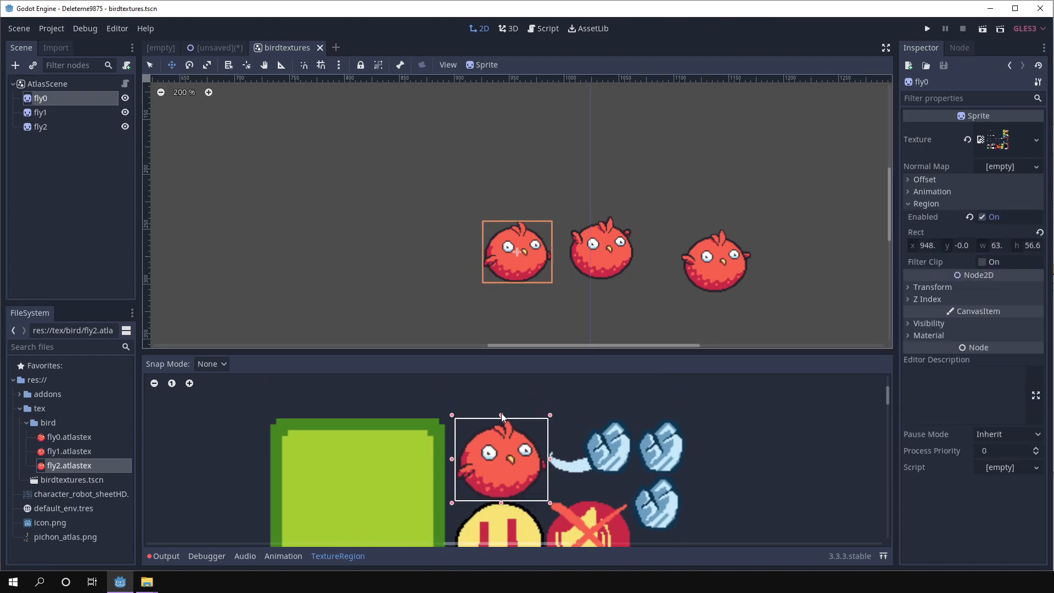
left_click_drag(501, 415, 501, 418)
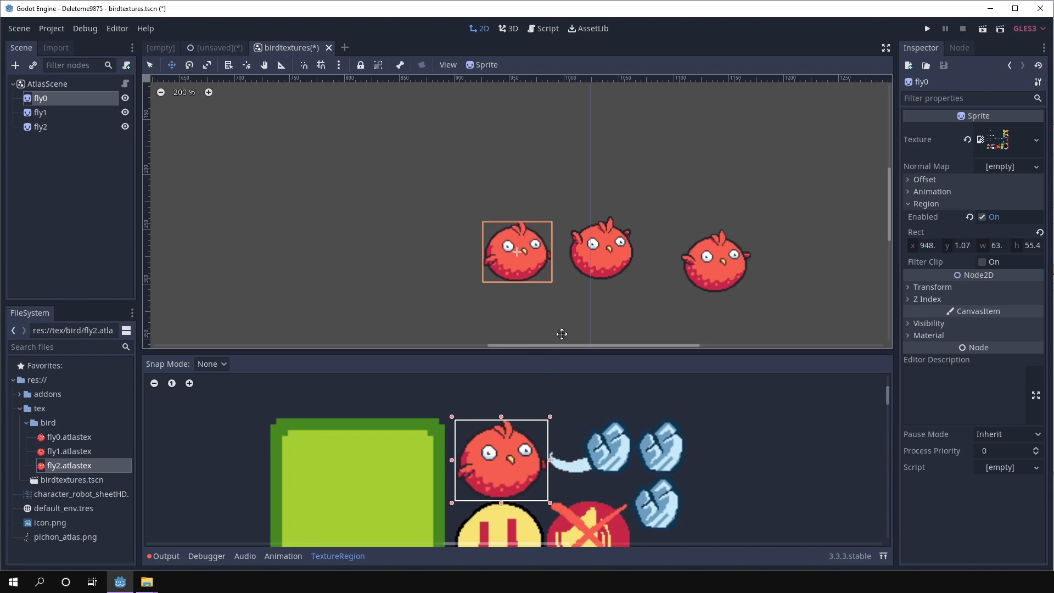
scroll("down", 3)
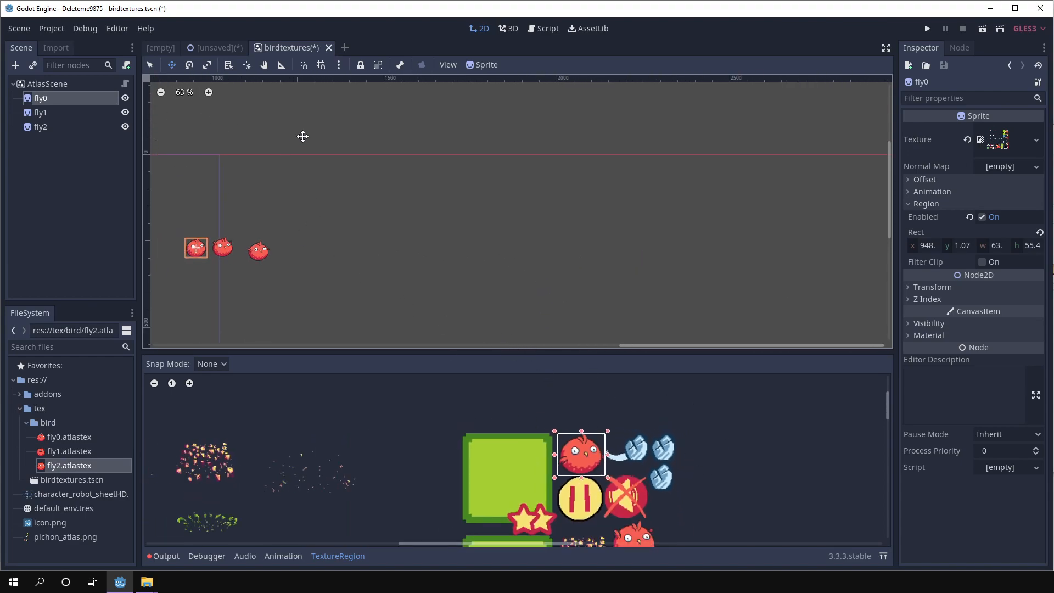
left_click(51, 28)
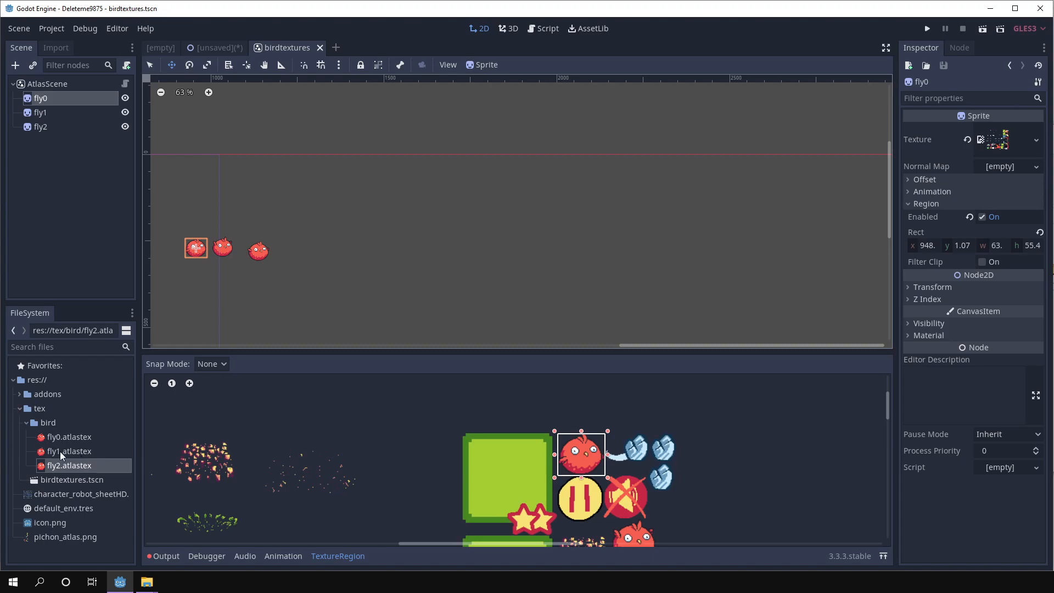
mouse_move(97, 450)
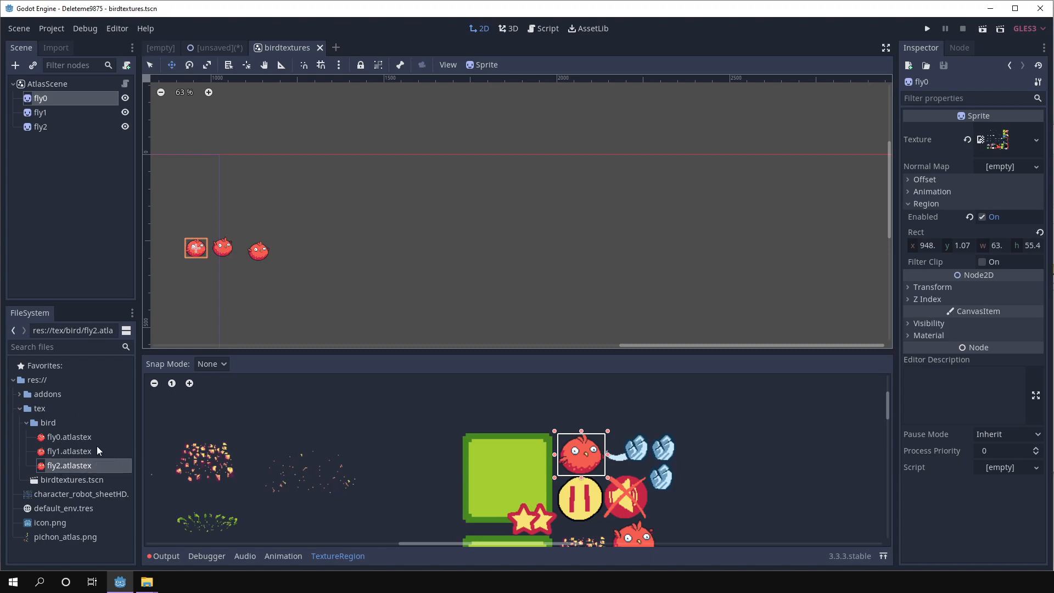
mouse_move(494, 393)
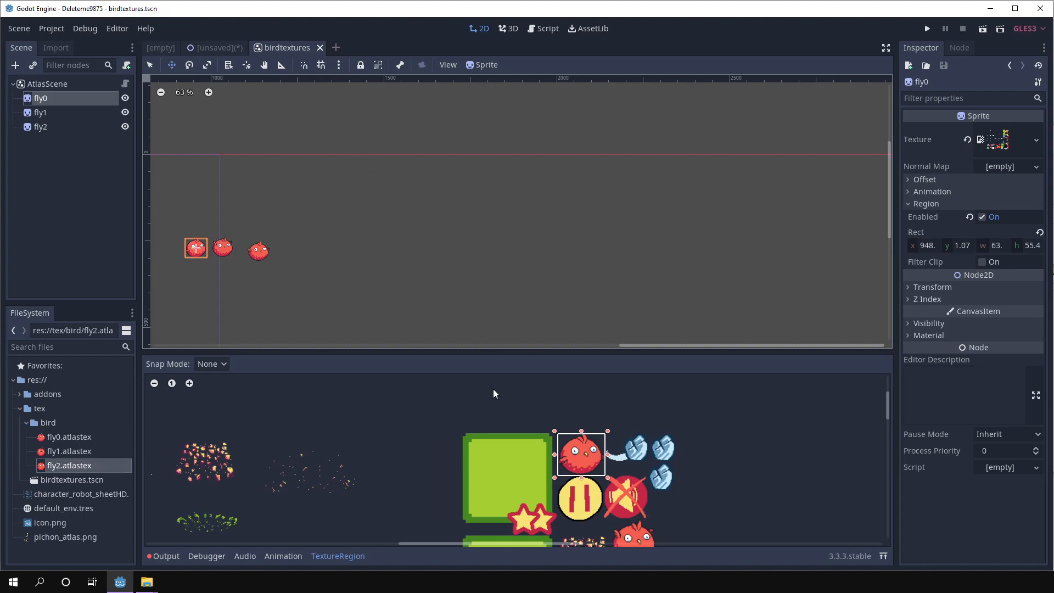
Inspect fly0.atlastex in the Inspector, showing its roughly 64 by 57 pixel region
left_click(47, 83)
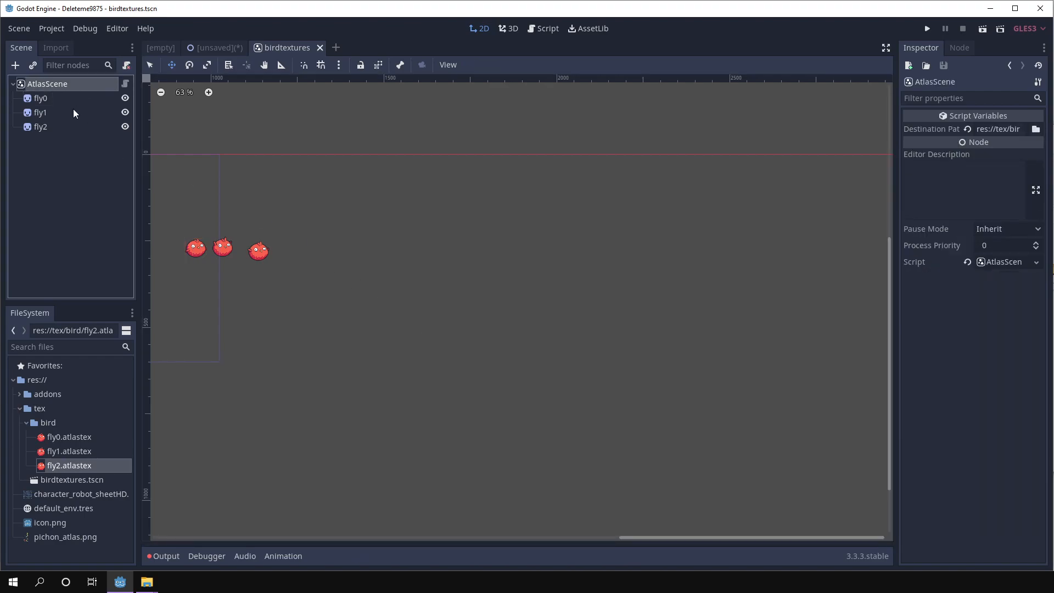
mouse_move(97, 383)
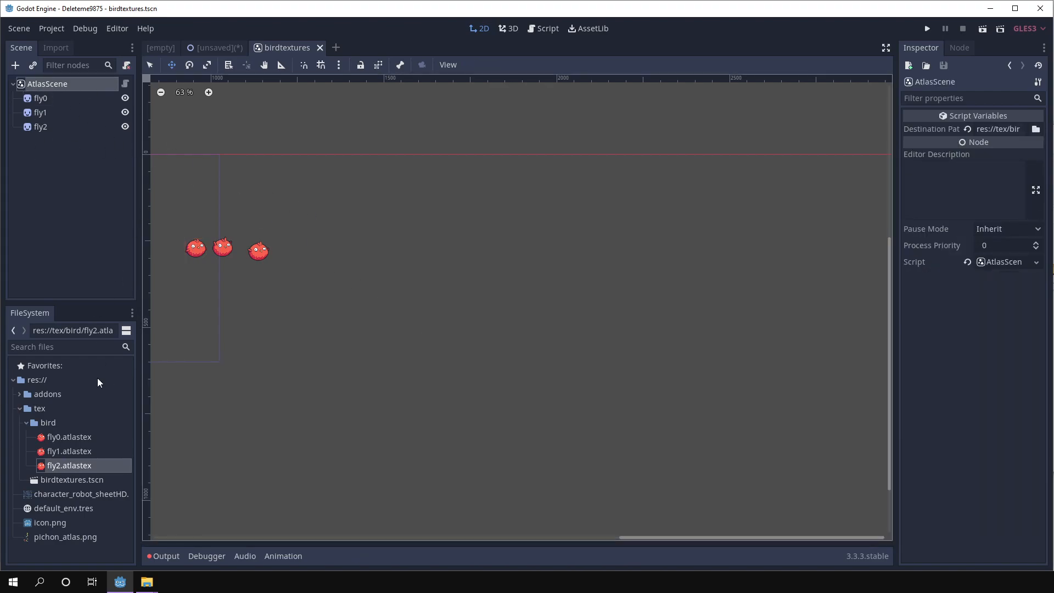
left_click(72, 479)
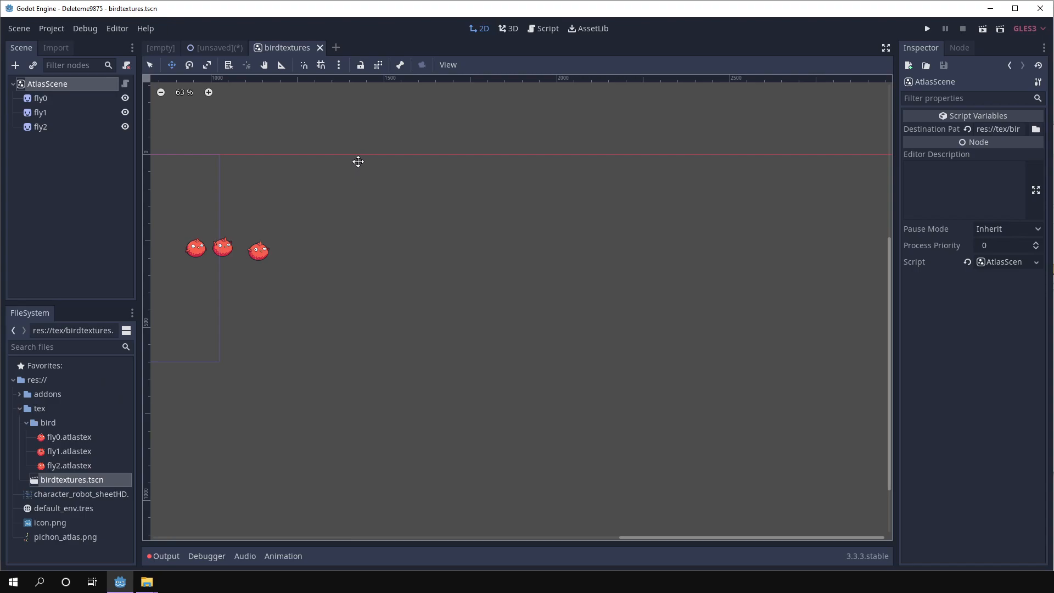
mouse_move(105, 435)
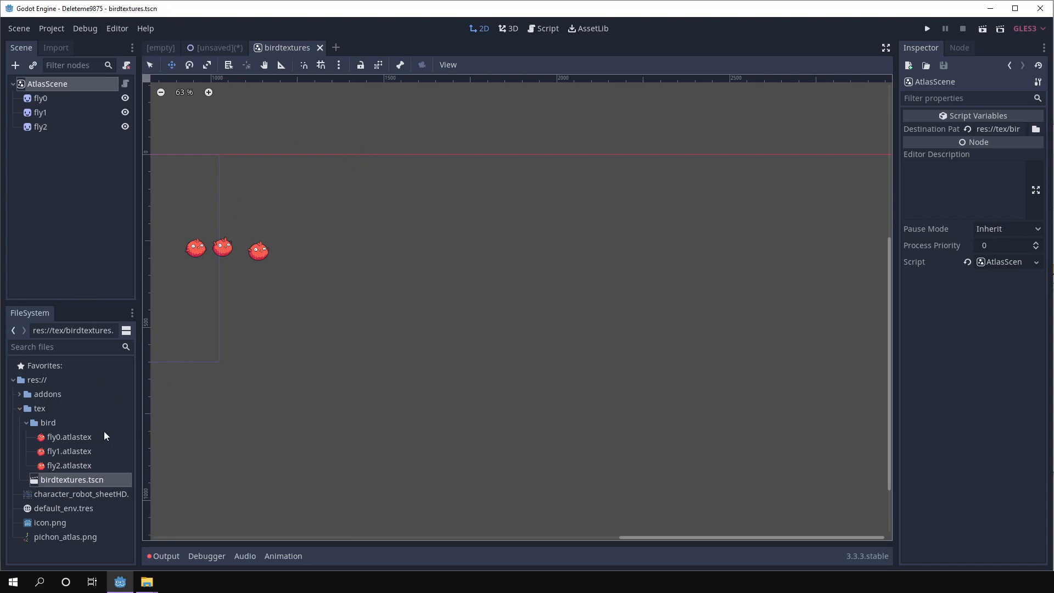
left_click(69, 437)
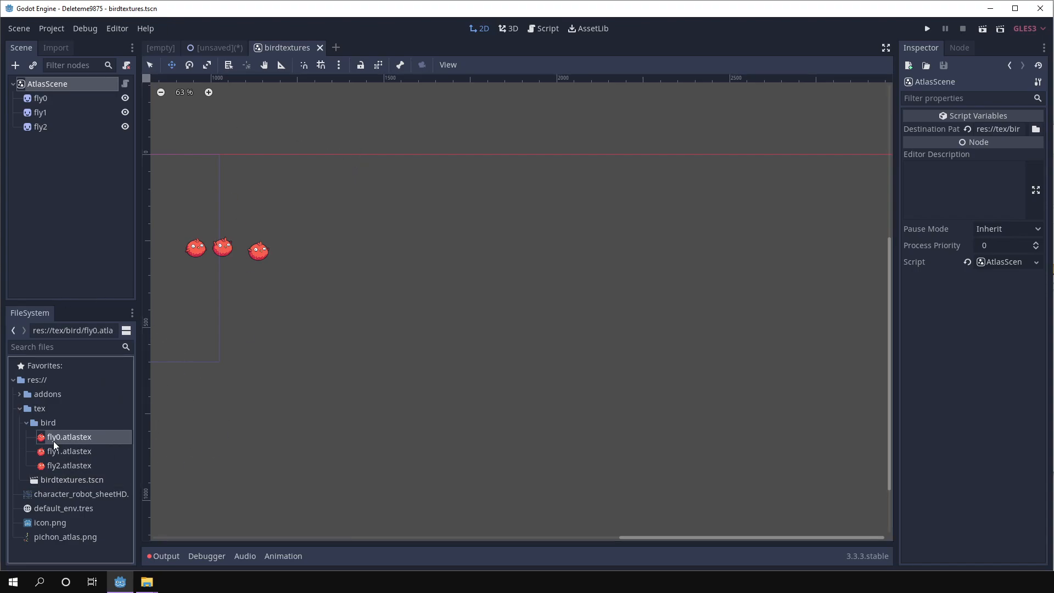
left_click(68, 437)
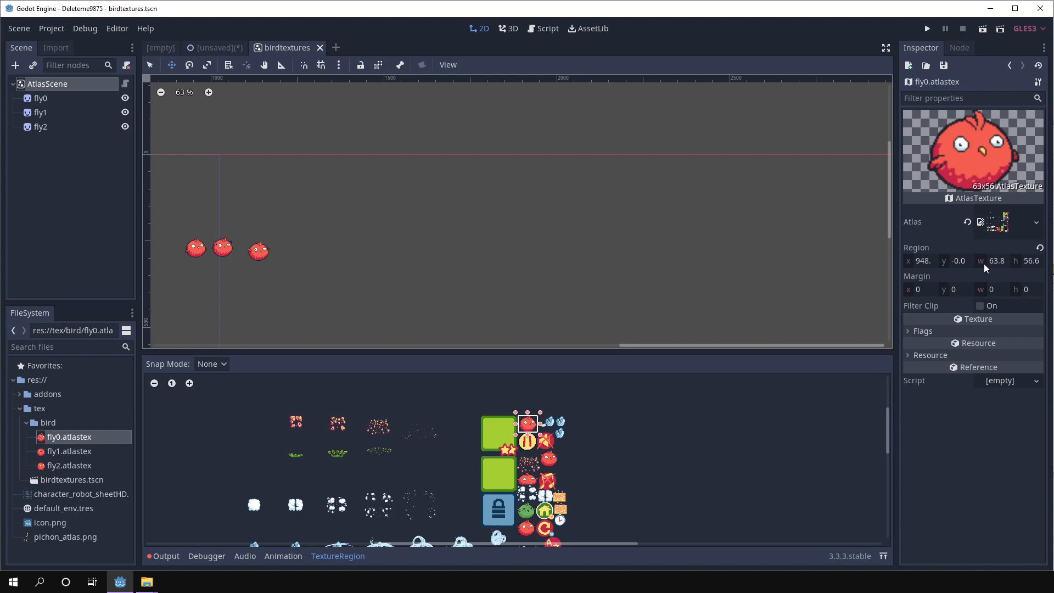
mouse_move(514, 287)
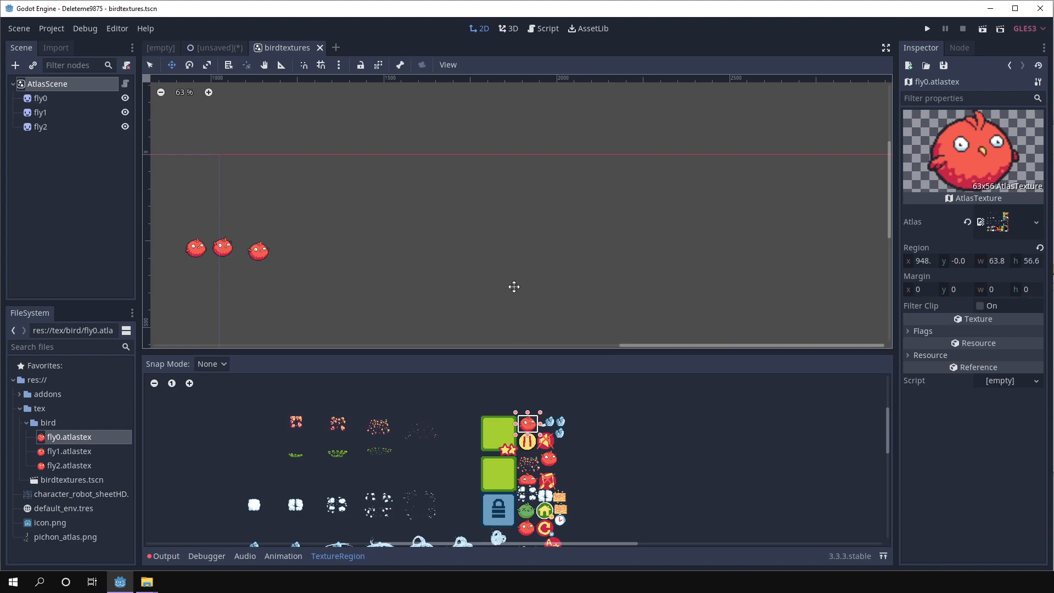
mouse_move(522, 277)
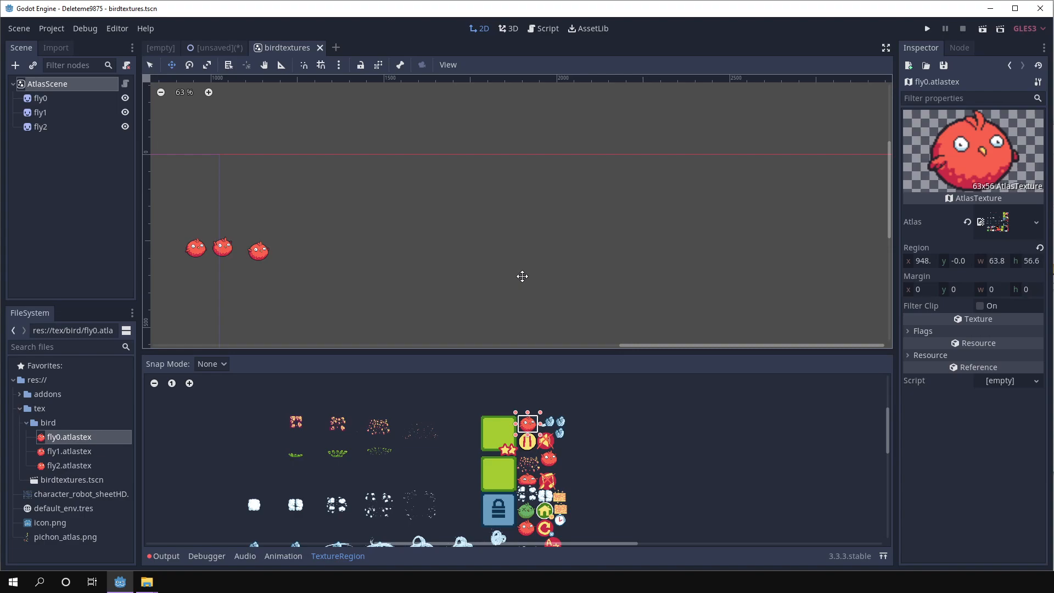
mouse_move(544, 261)
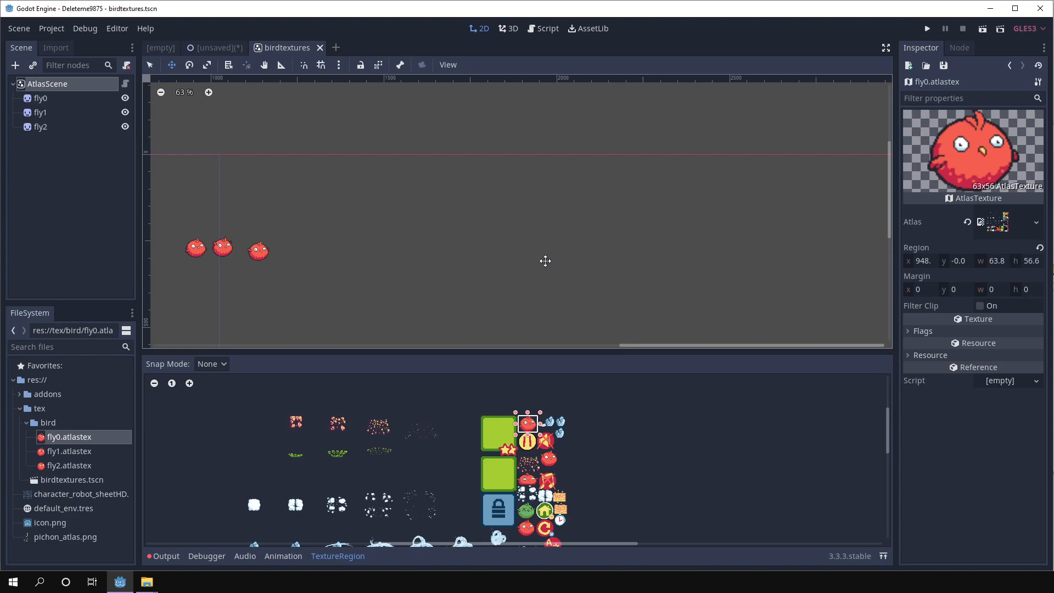
mouse_move(486, 194)
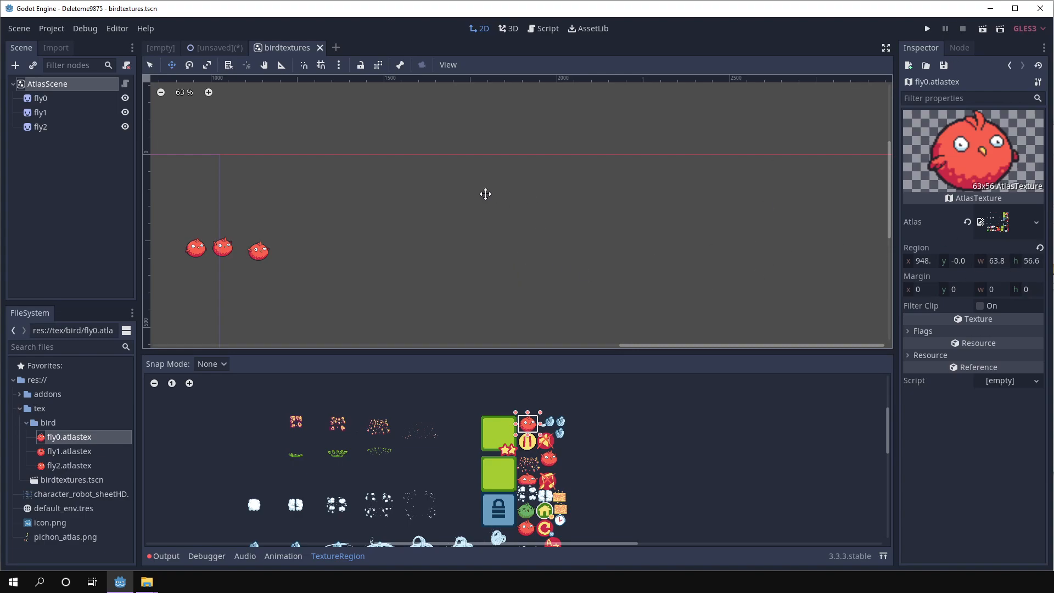